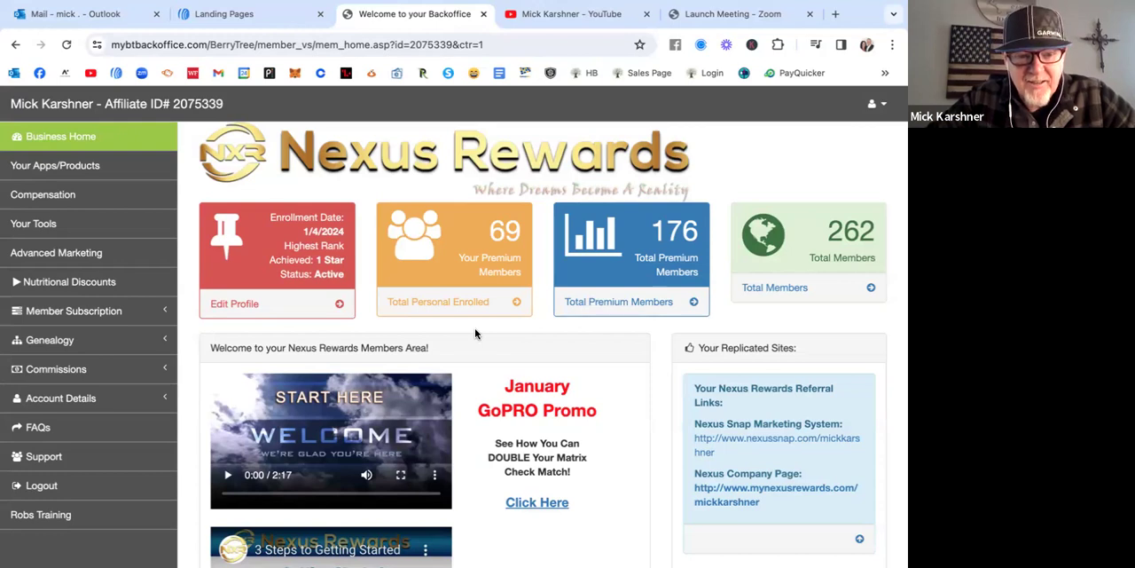
{"action": "mouse_move", "coordinate": [286, 239]}
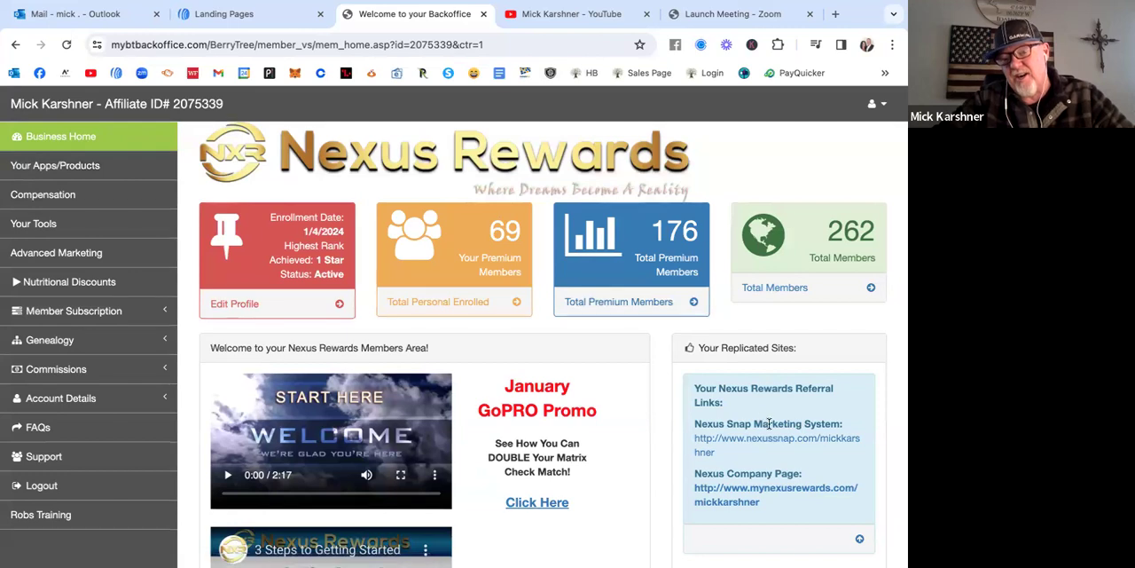
{"action": "mouse_move", "coordinate": [571, 339]}
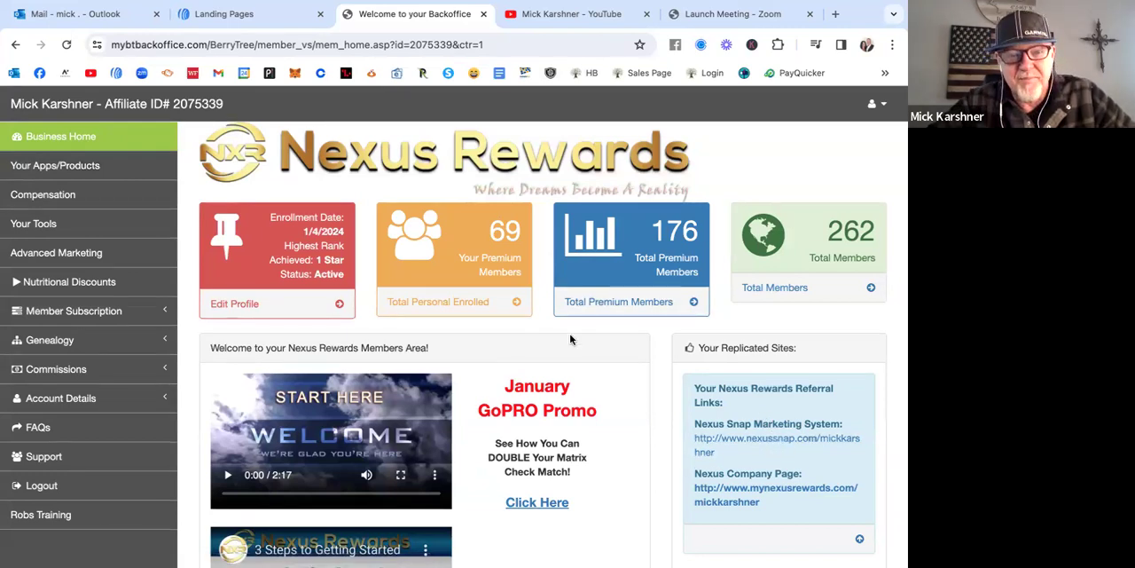
{"action": "mouse_move", "coordinate": [546, 326]}
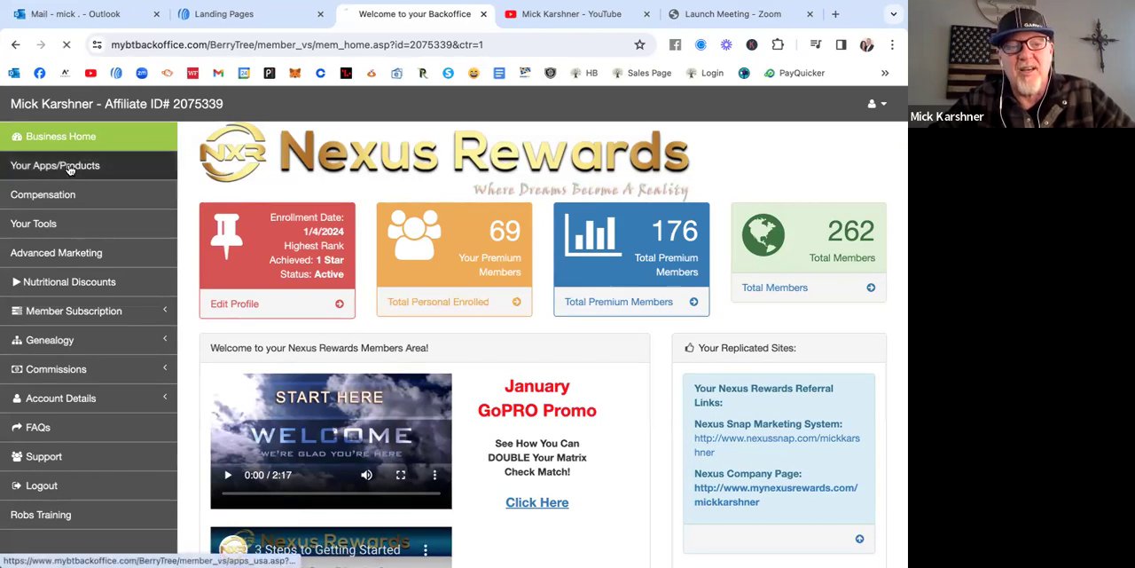
Show the Free Bonus Apps section listing Rakuten, Upside and Fetch on the Your Apps/Products page
{"action": "left_click", "coordinate": [53, 167]}
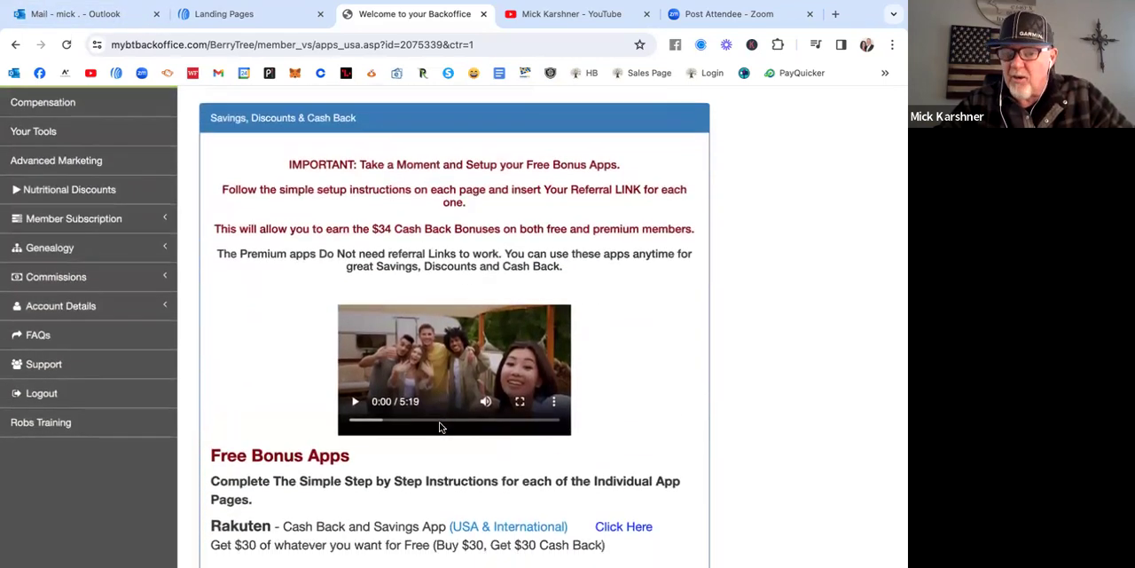
{"action": "scroll", "scroll_direction": "down", "scroll_amount": 3}
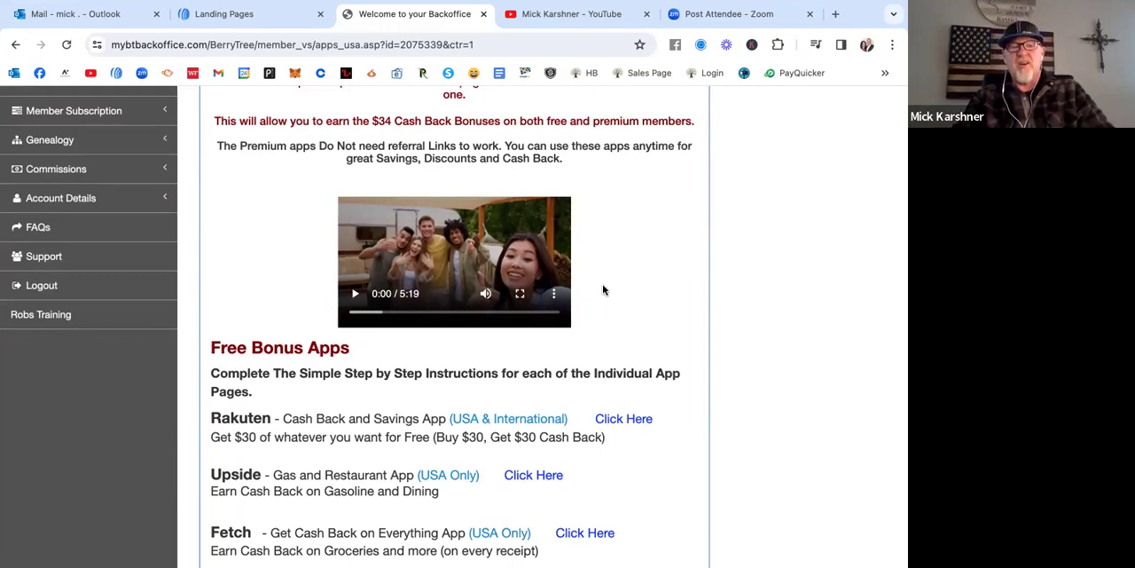
{"action": "scroll", "scroll_direction": "down", "scroll_amount": 3}
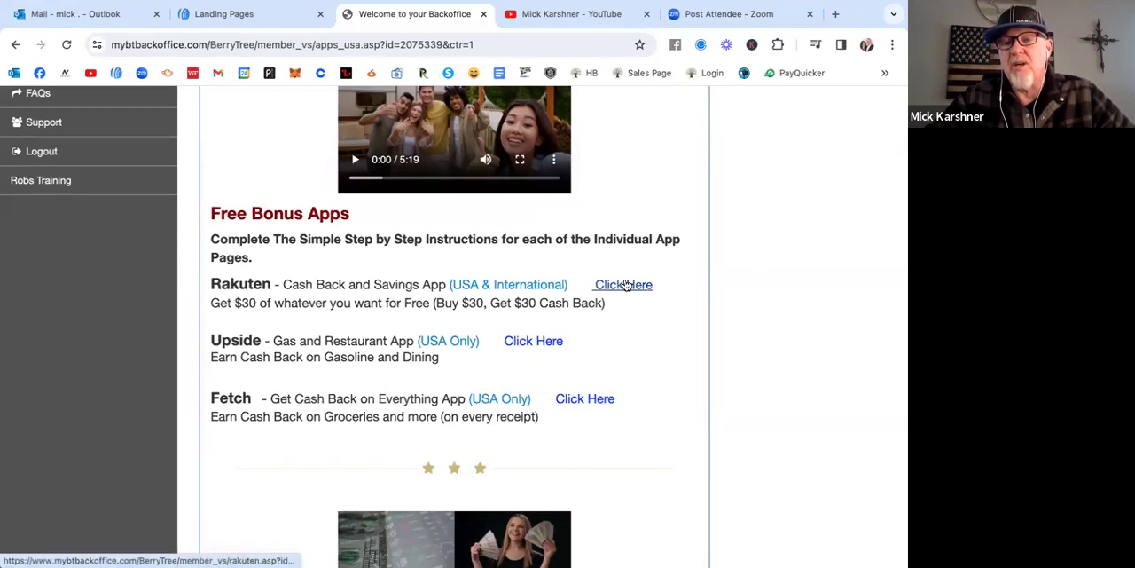
Open Rakuten's setup page and bring the Enter Your Referral Link box into view
{"action": "left_click", "coordinate": [623, 284]}
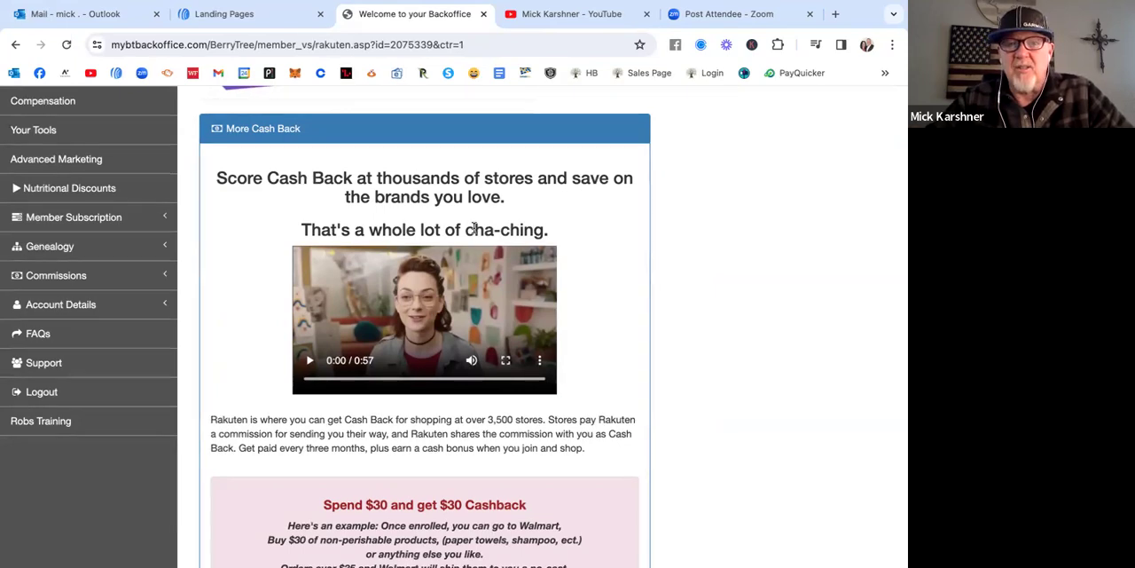
{"action": "mouse_move", "coordinate": [593, 284]}
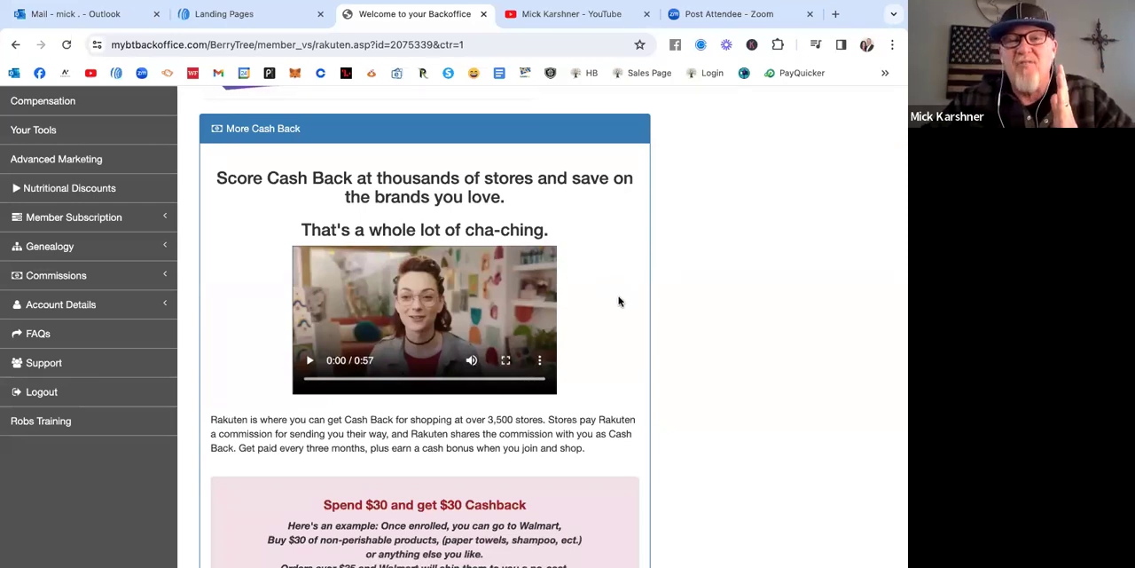
{"action": "scroll", "scroll_direction": "down", "scroll_amount": 3}
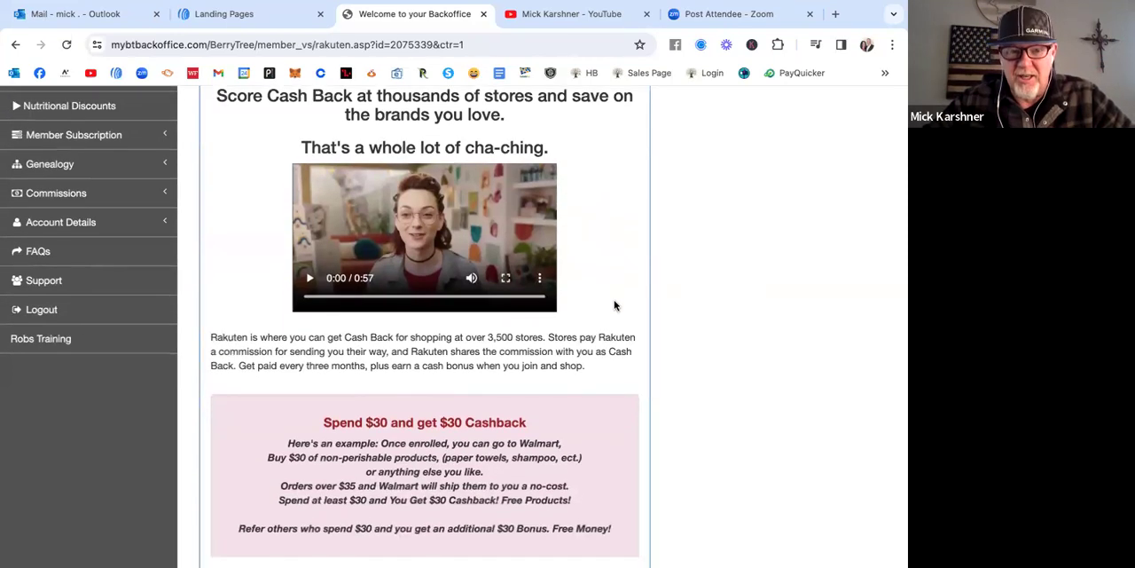
{"action": "scroll", "scroll_direction": "down", "scroll_amount": 3}
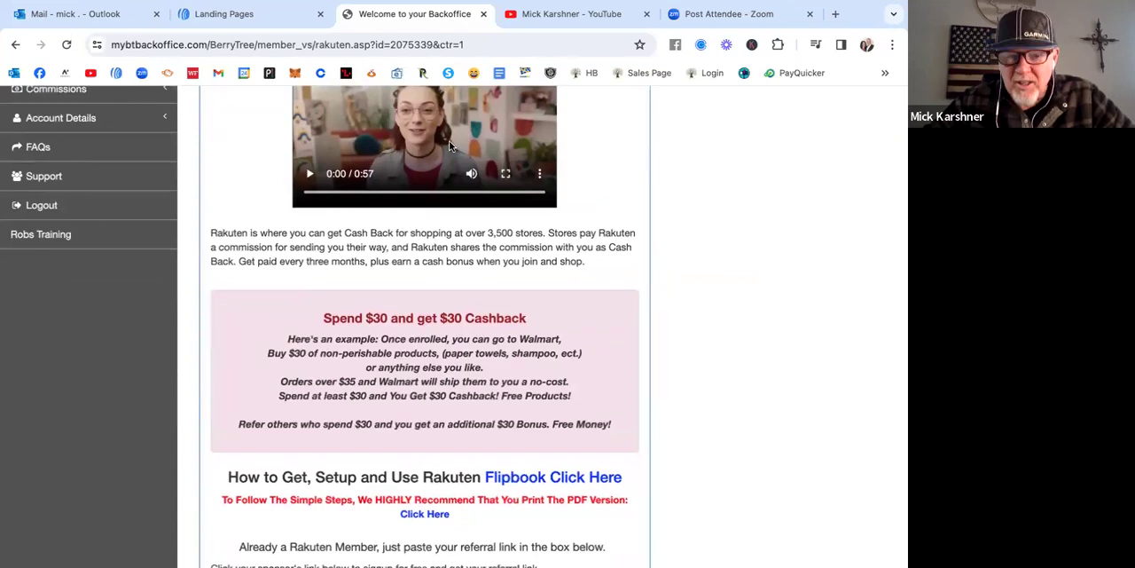
{"action": "scroll", "scroll_direction": "down", "scroll_amount": 3}
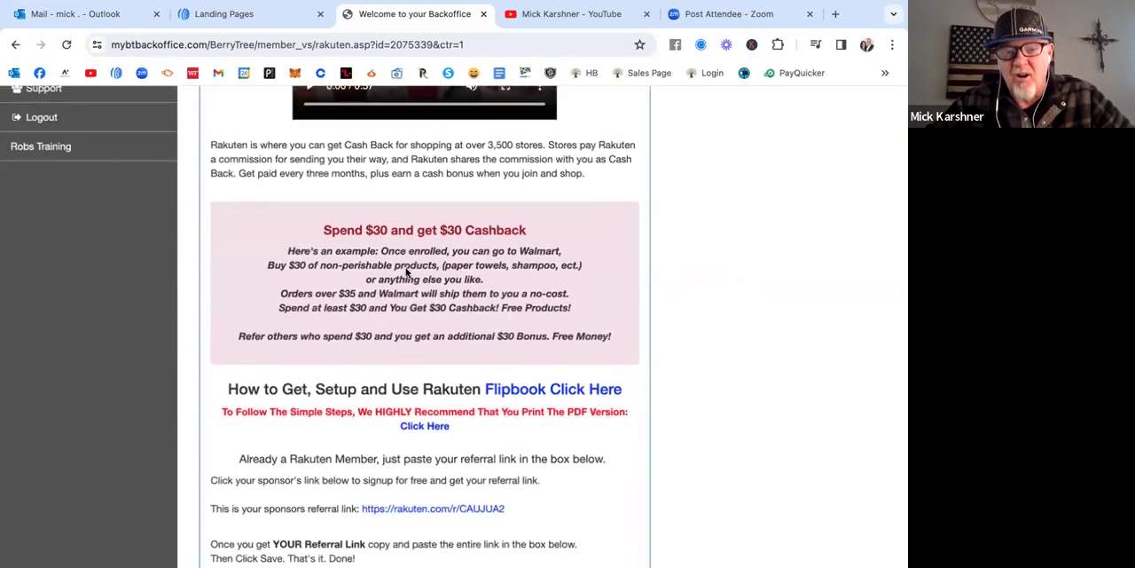
{"action": "scroll", "scroll_direction": "down", "scroll_amount": 3}
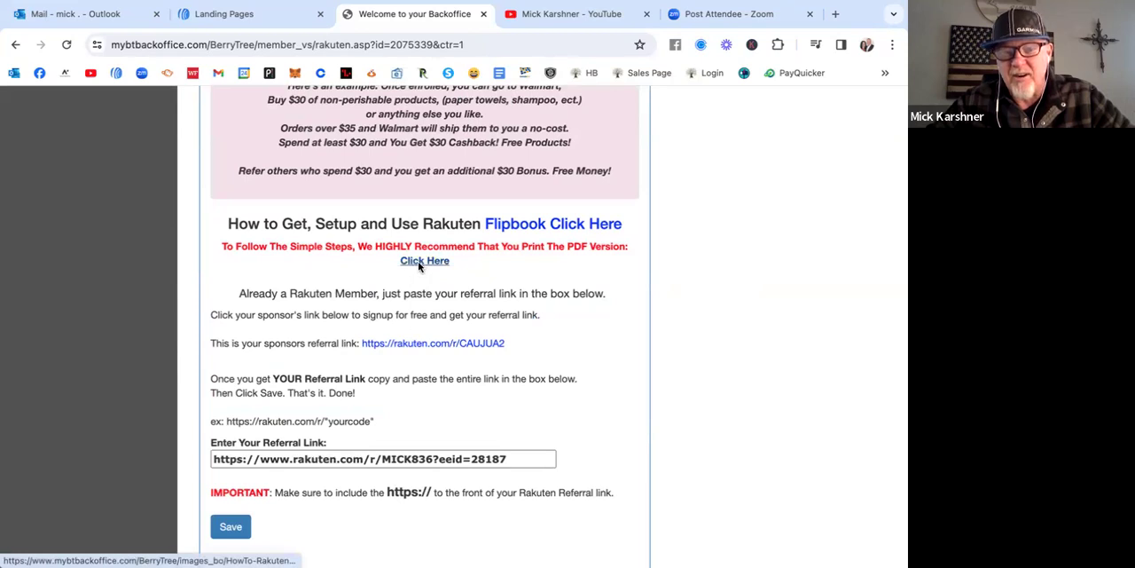
View the printable How-To-Rakuten PDF guide for inserting the Rakuten referral link
{"action": "left_click", "coordinate": [424, 261]}
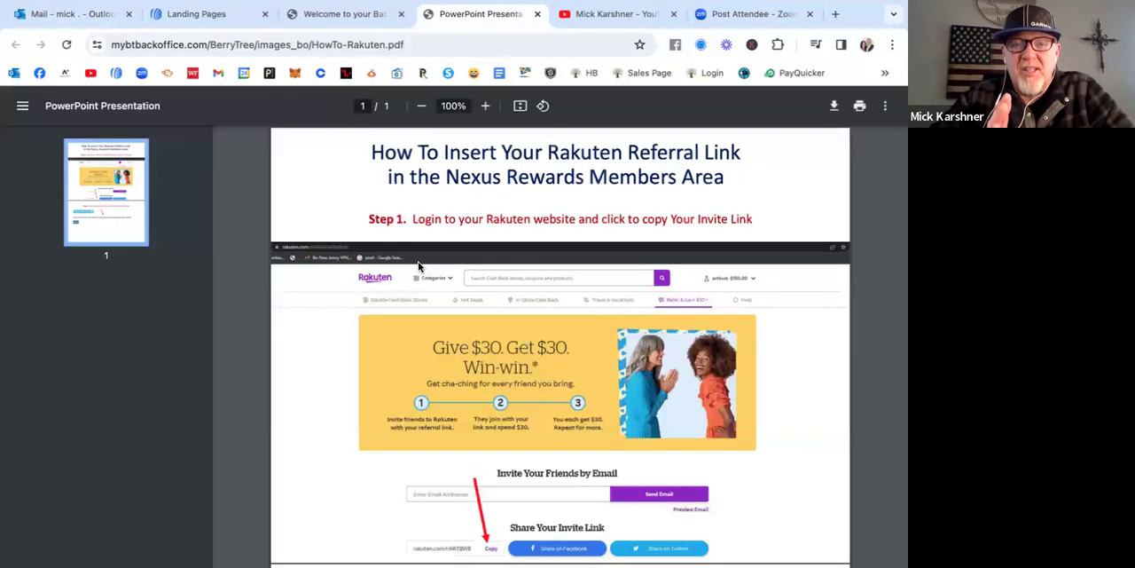
{"action": "mouse_move", "coordinate": [465, 287]}
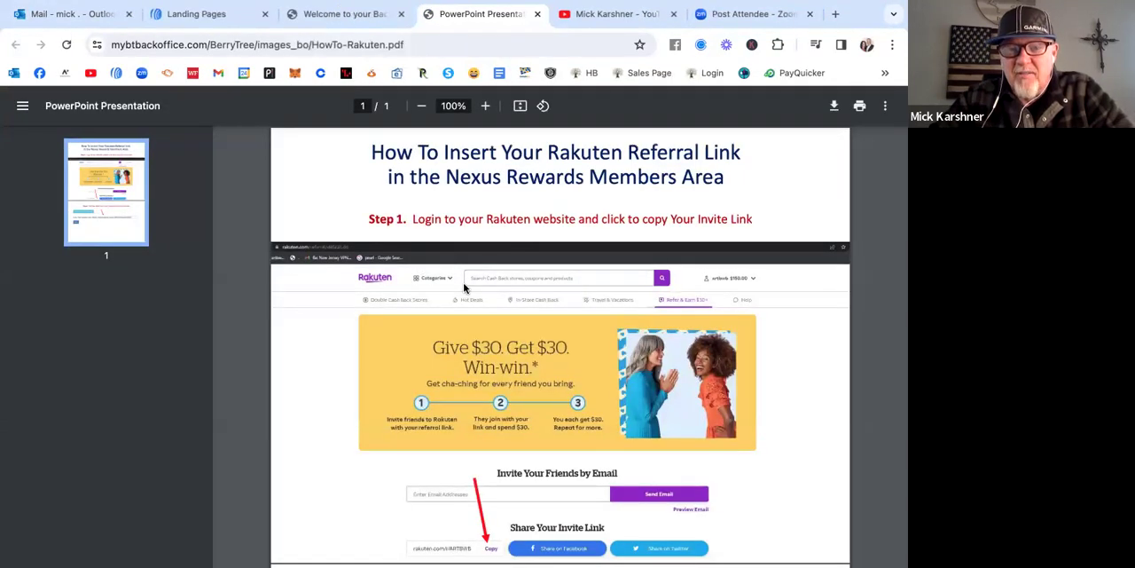
{"action": "scroll", "scroll_direction": "down", "scroll_amount": 3}
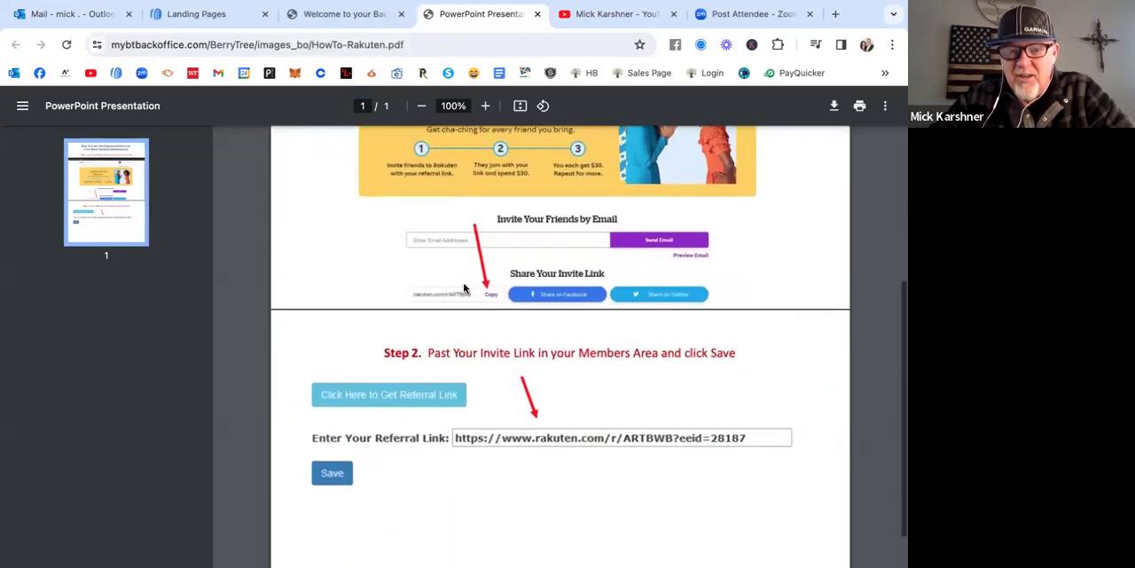
{"action": "scroll", "scroll_direction": "down", "scroll_amount": 3}
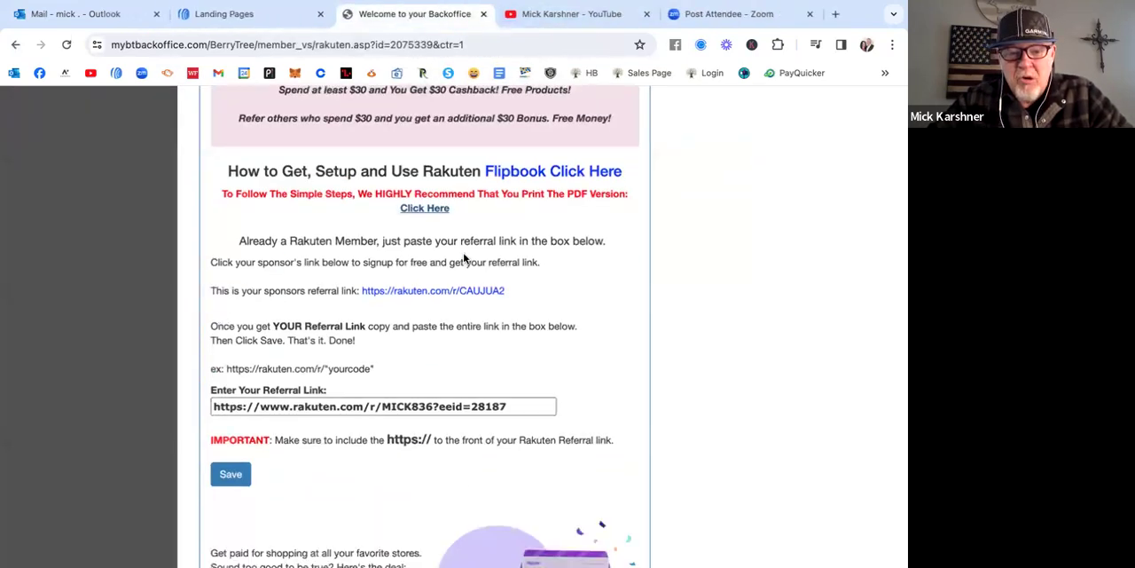
{"action": "scroll", "scroll_direction": "down", "scroll_amount": 3}
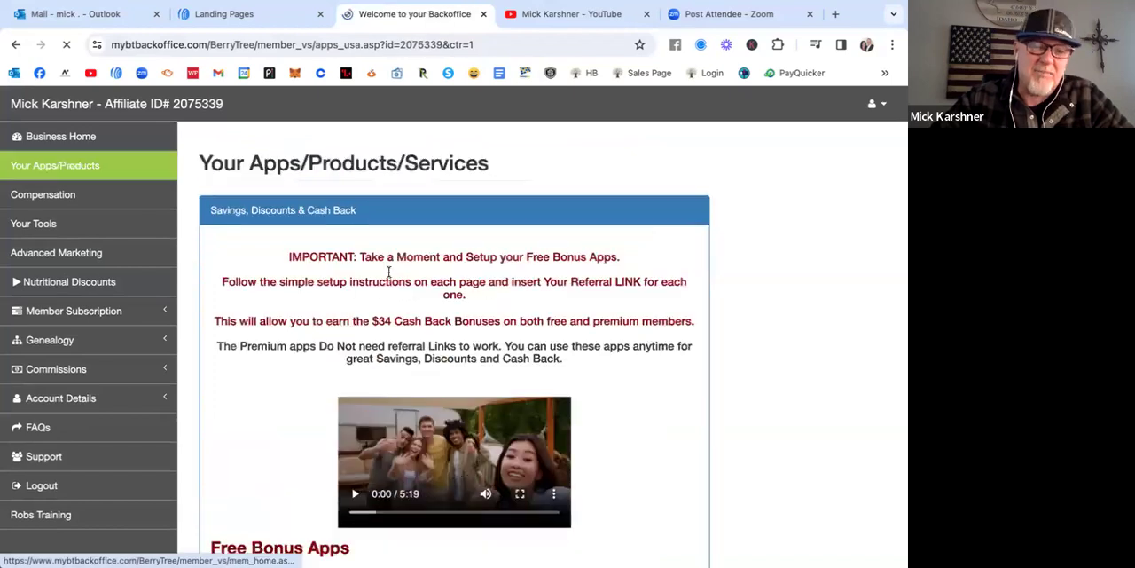
Open the Upside setup page and review its referral link instructions
{"action": "scroll", "scroll_direction": "down", "scroll_amount": 3}
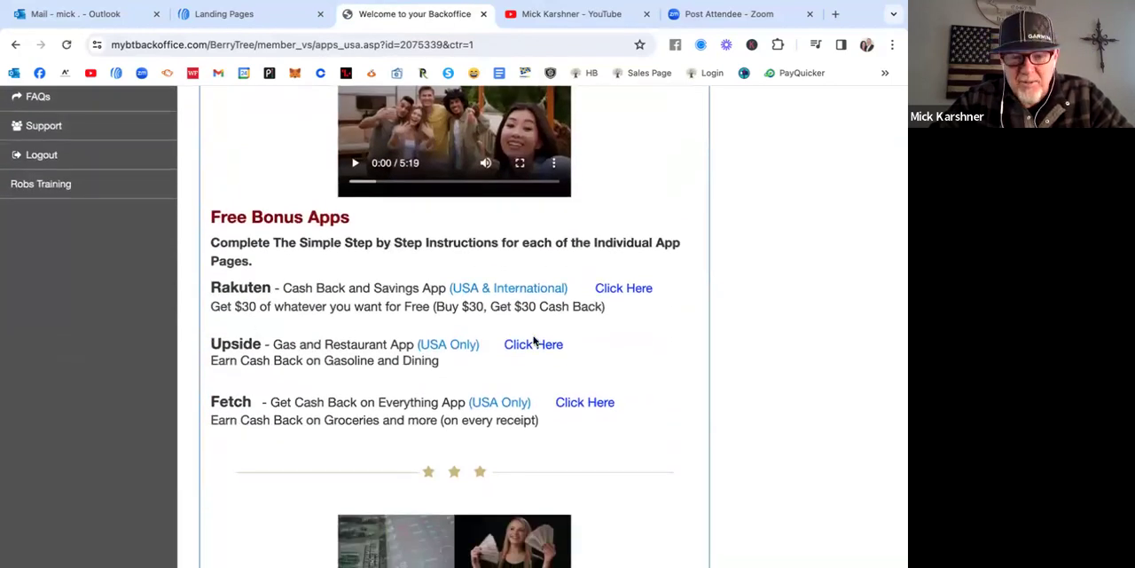
{"action": "left_click", "coordinate": [532, 344]}
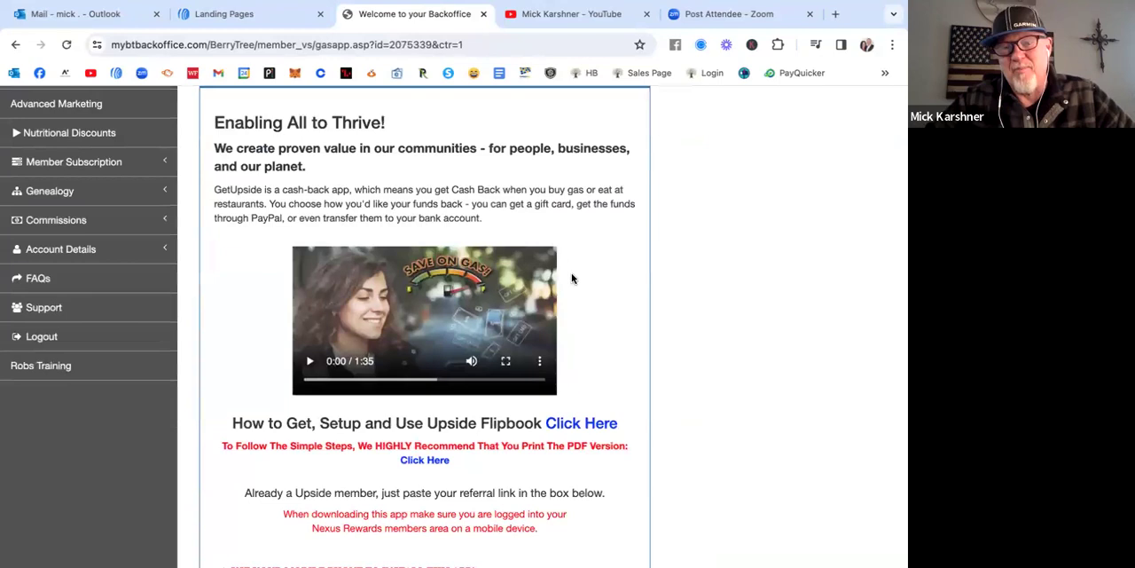
{"action": "scroll", "scroll_direction": "down", "scroll_amount": 3}
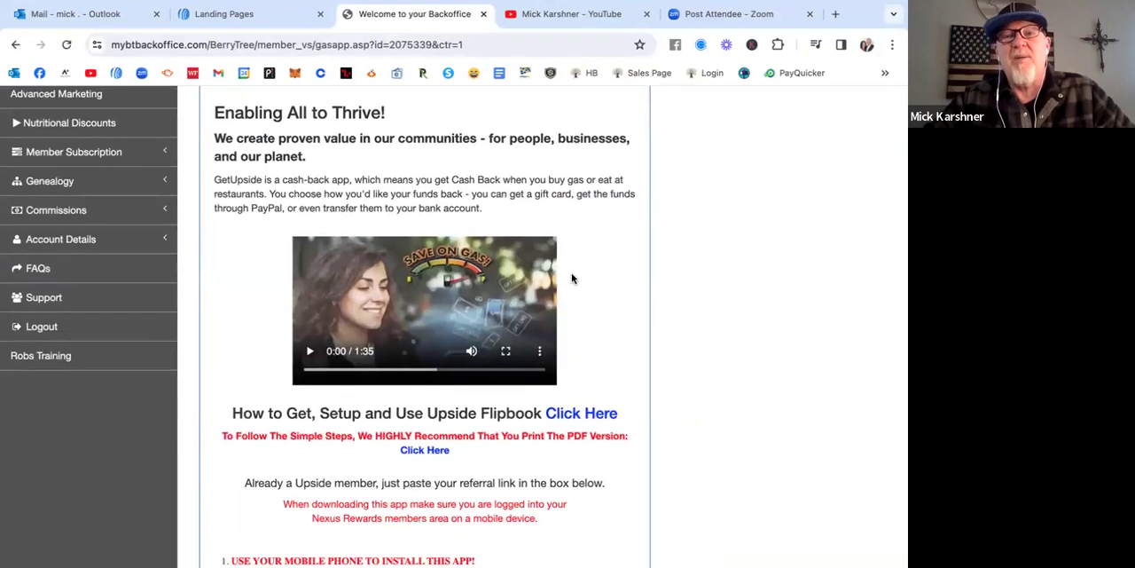
{"action": "scroll", "scroll_direction": "down", "scroll_amount": 3}
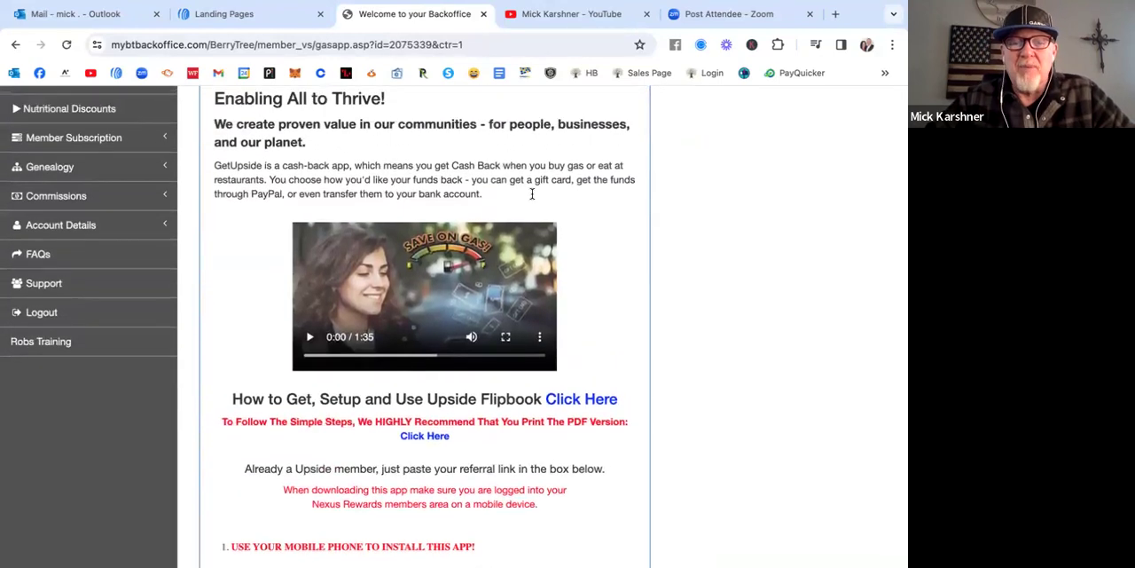
{"action": "scroll", "scroll_direction": "down", "scroll_amount": 3}
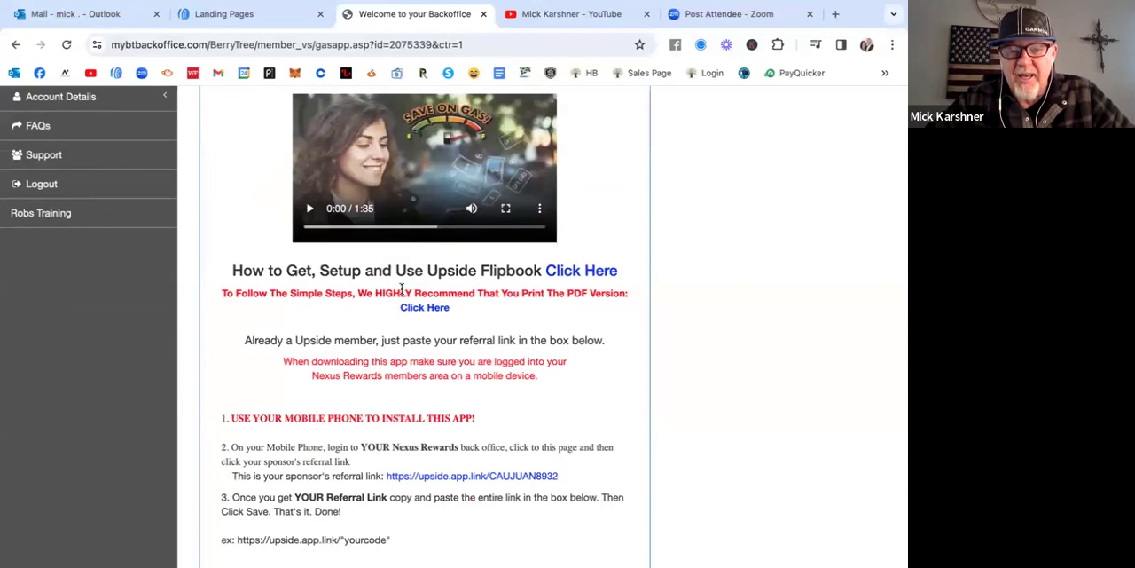
{"action": "mouse_move", "coordinate": [424, 307]}
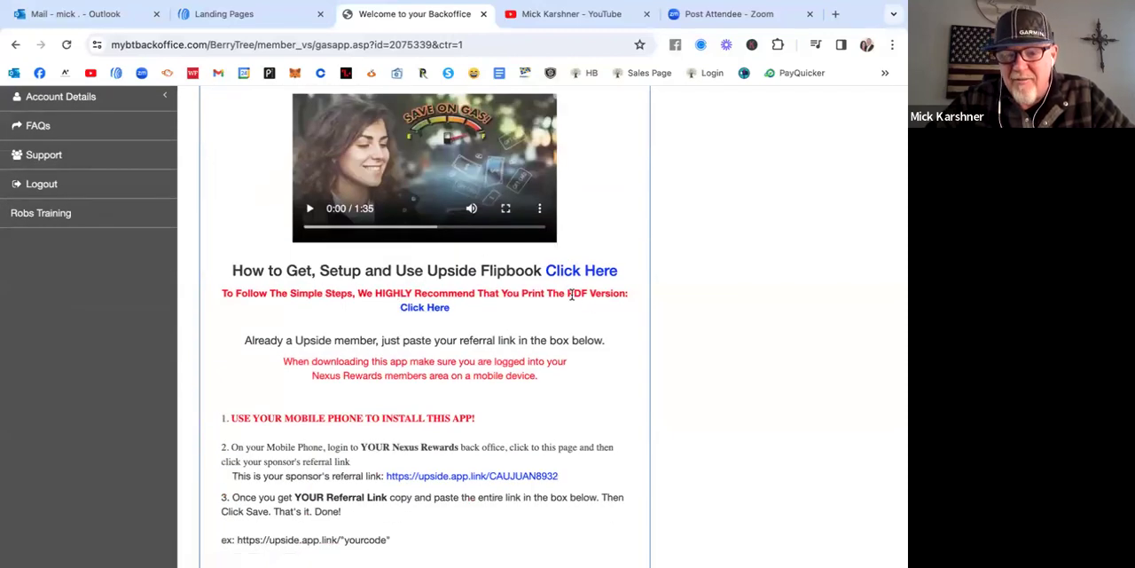
View the printable PDF version of the Upside referral link guide
{"action": "left_click", "coordinate": [423, 307]}
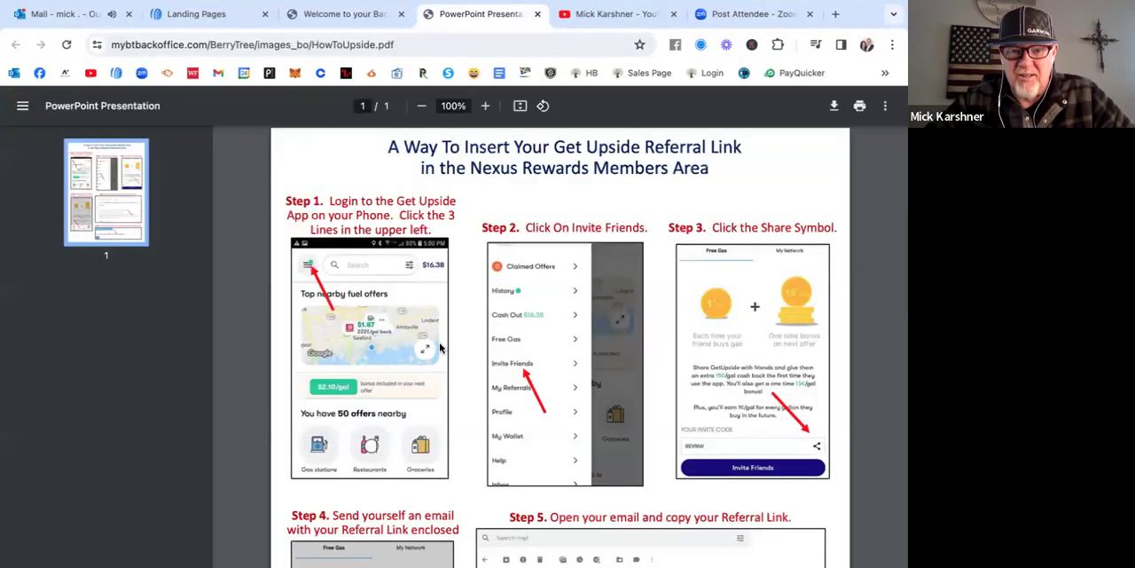
{"action": "scroll", "scroll_direction": "down", "scroll_amount": 3}
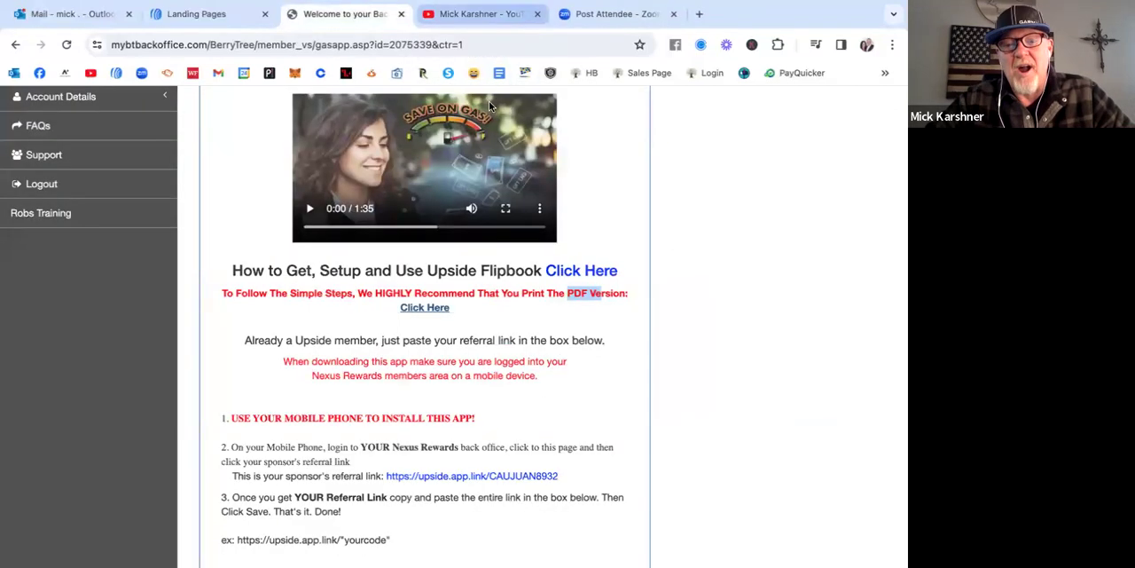
{"action": "scroll", "scroll_direction": "down", "scroll_amount": 3}
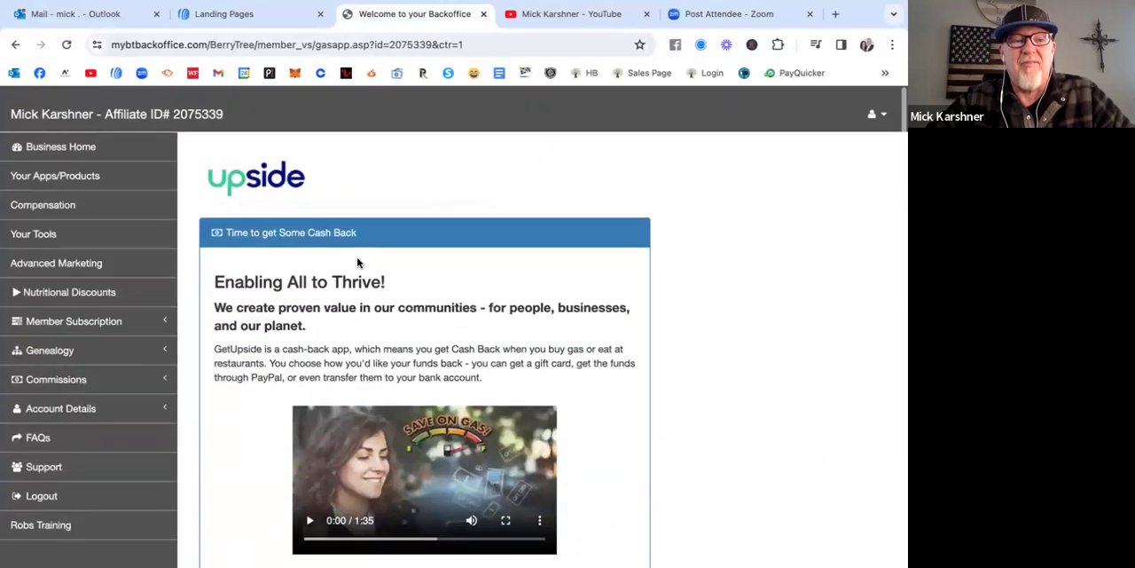
Return to the apps list and open the Fetch Rewards setup page
{"action": "left_click", "coordinate": [53, 174]}
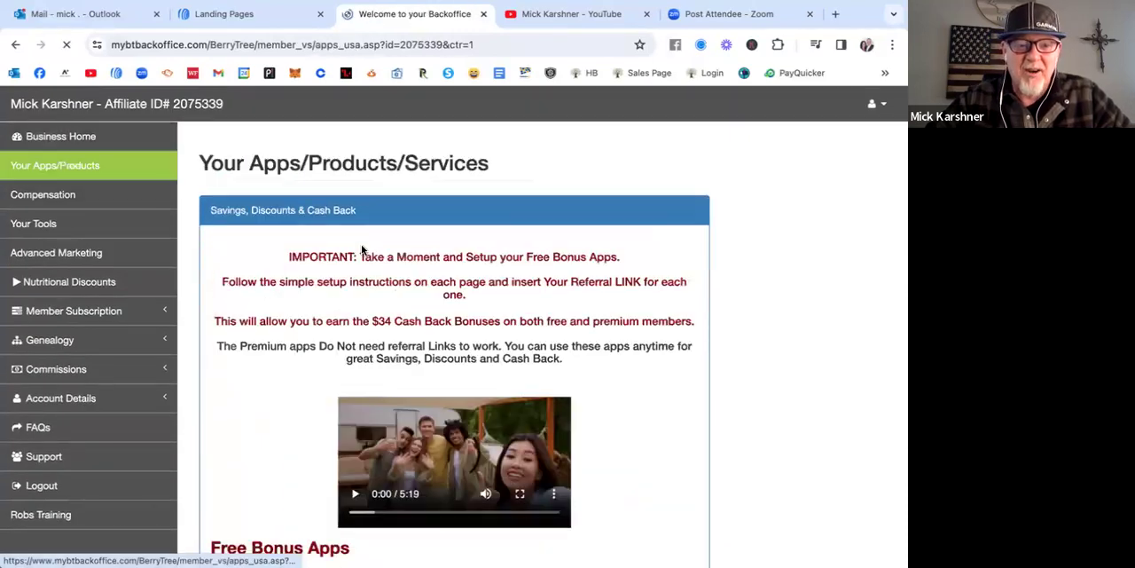
{"action": "scroll", "scroll_direction": "down", "scroll_amount": 3}
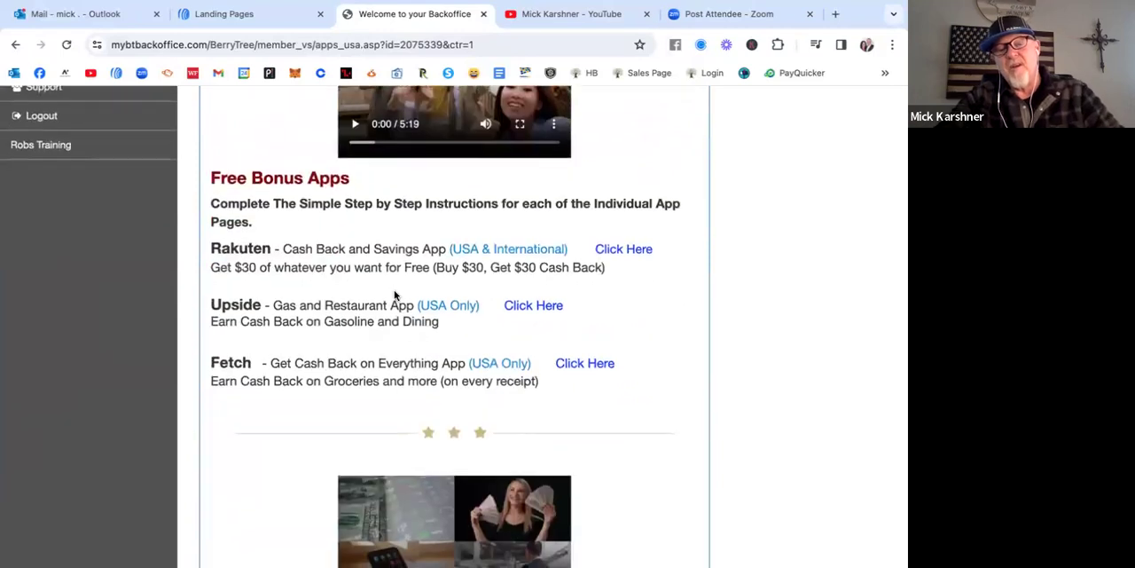
{"action": "left_click", "coordinate": [586, 362]}
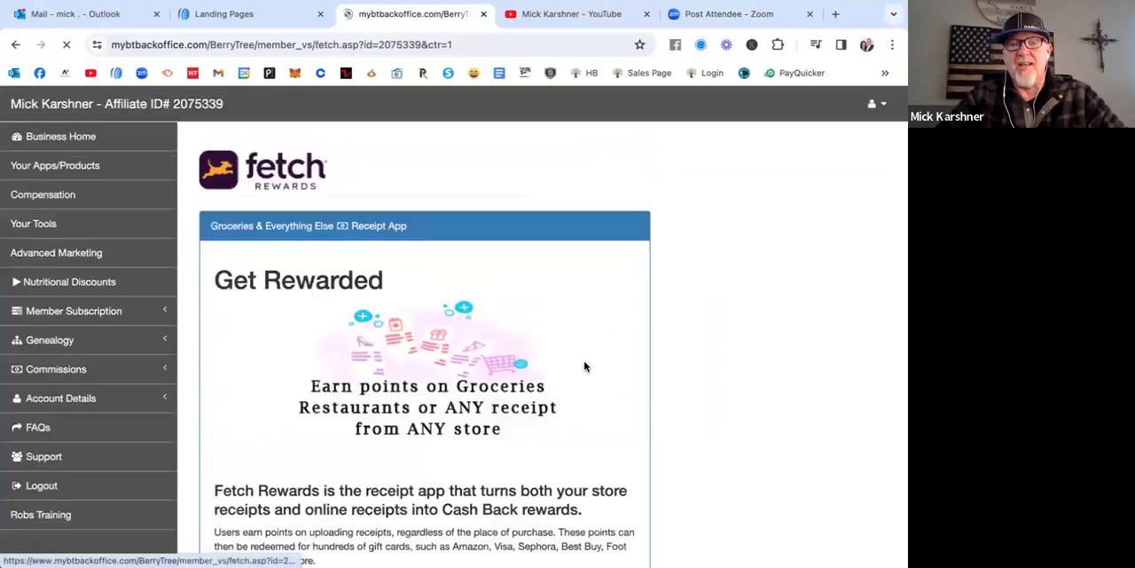
{"action": "scroll", "scroll_direction": "down", "scroll_amount": 3}
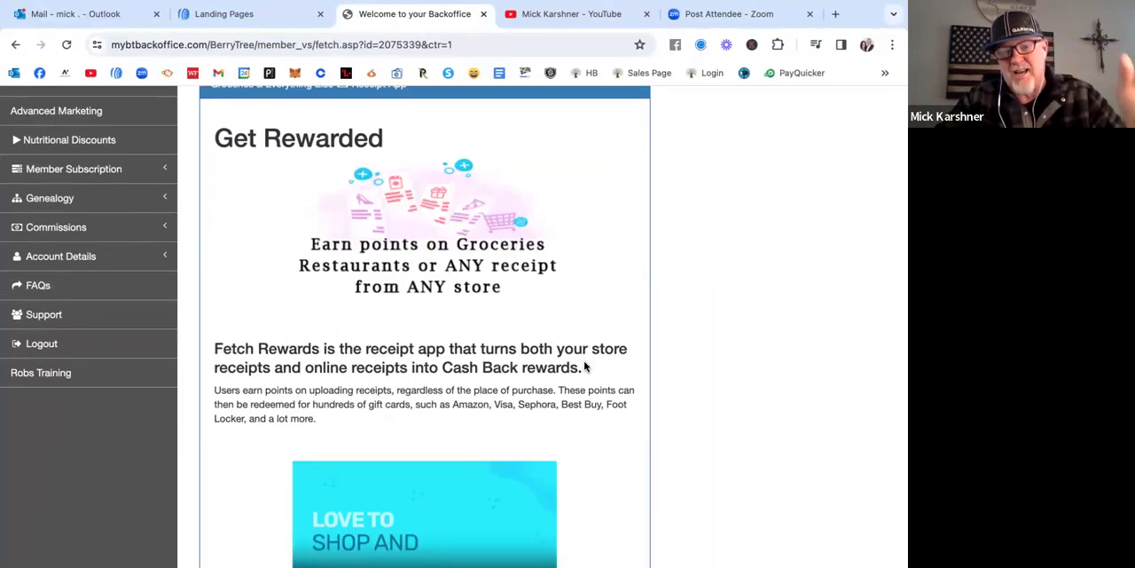
{"action": "scroll", "scroll_direction": "down", "scroll_amount": 3}
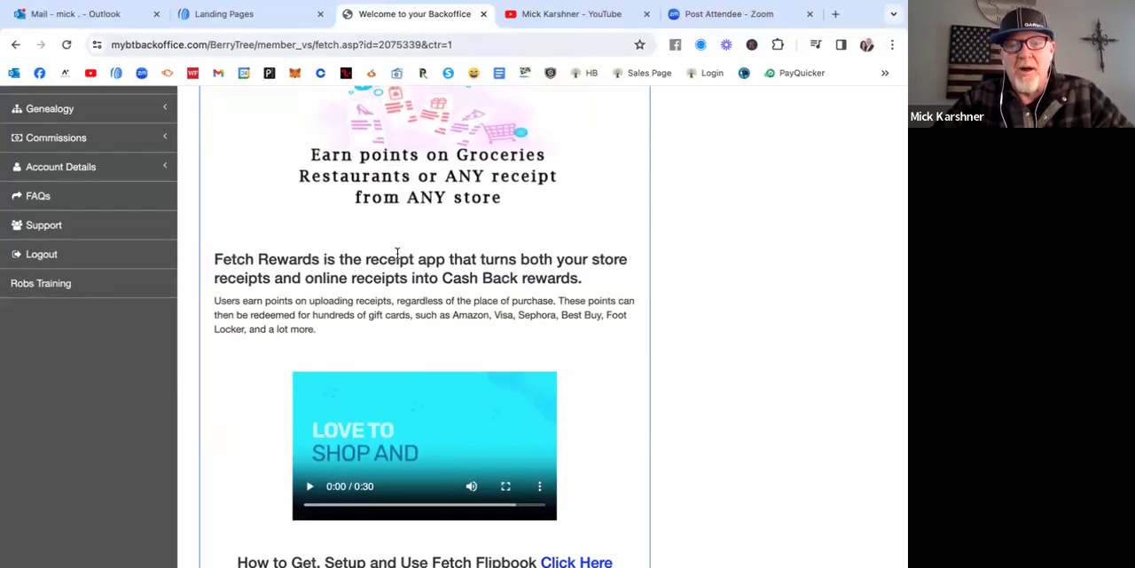
Review the Fetch referral link instructions and bring up the printable HowToFetch PDF guide
{"action": "scroll", "scroll_direction": "down", "scroll_amount": 3}
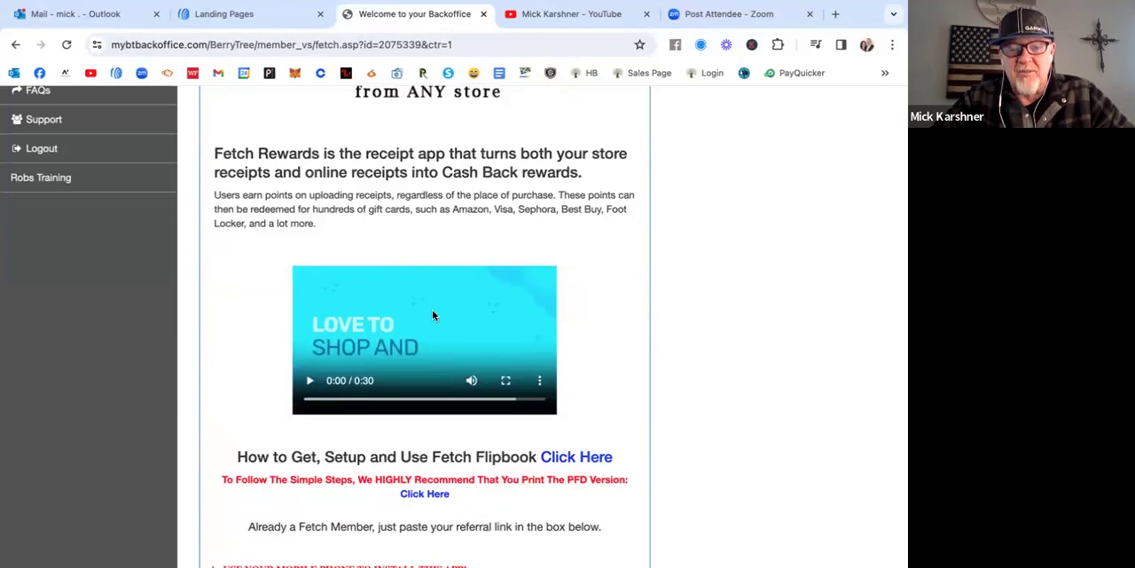
{"action": "scroll", "scroll_direction": "down", "scroll_amount": 3}
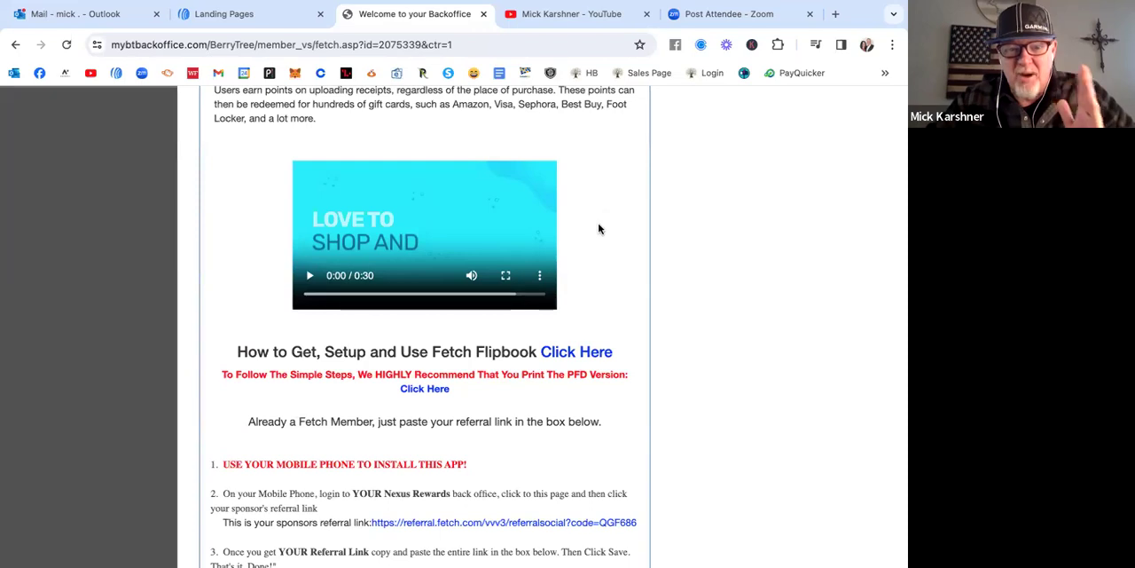
{"action": "scroll", "scroll_direction": "down", "scroll_amount": 3}
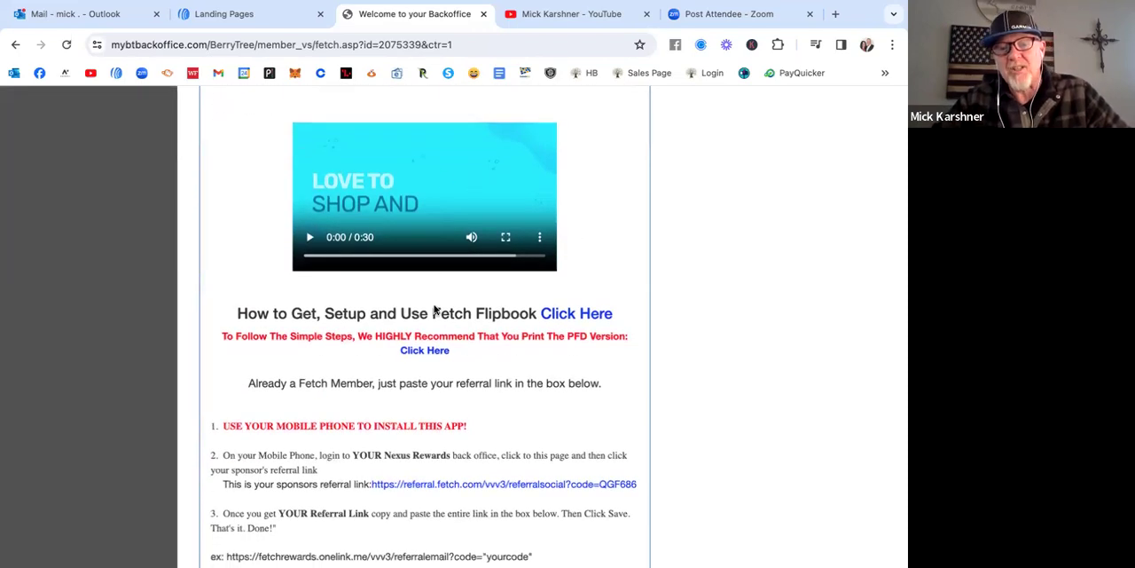
{"action": "left_click", "coordinate": [424, 350]}
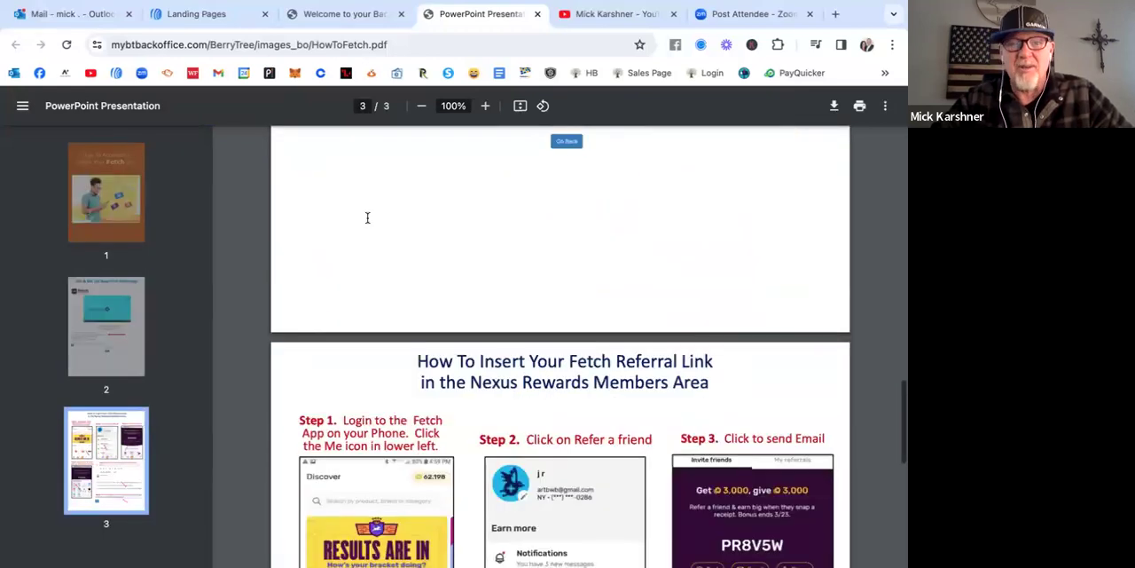
Close the Fetch PDF guide and go back to the Free Bonus Apps list
{"action": "left_click", "coordinate": [414, 15]}
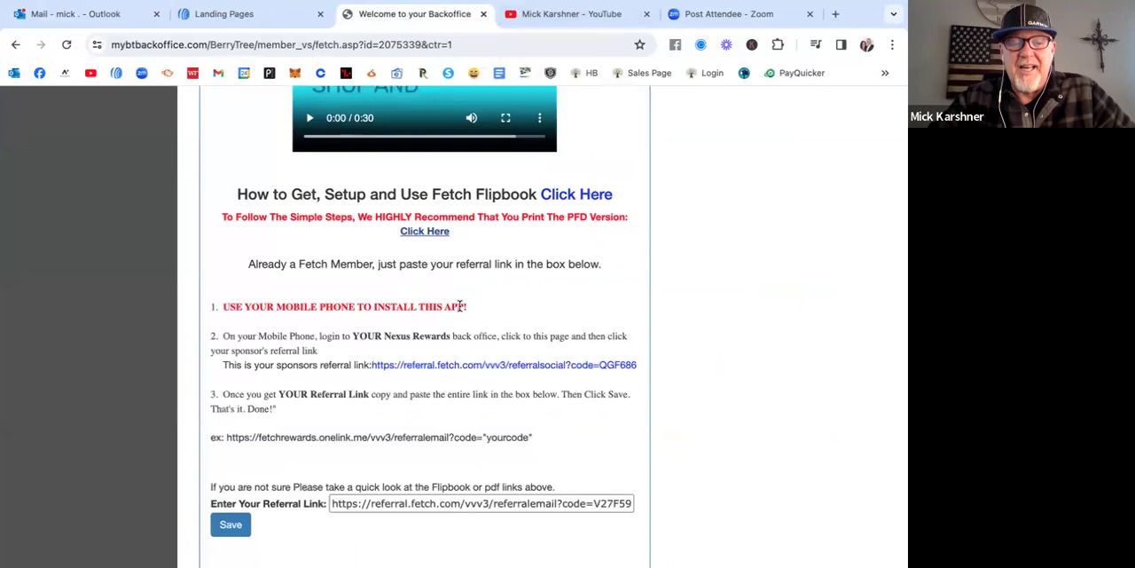
{"action": "scroll", "scroll_direction": "down", "scroll_amount": 3}
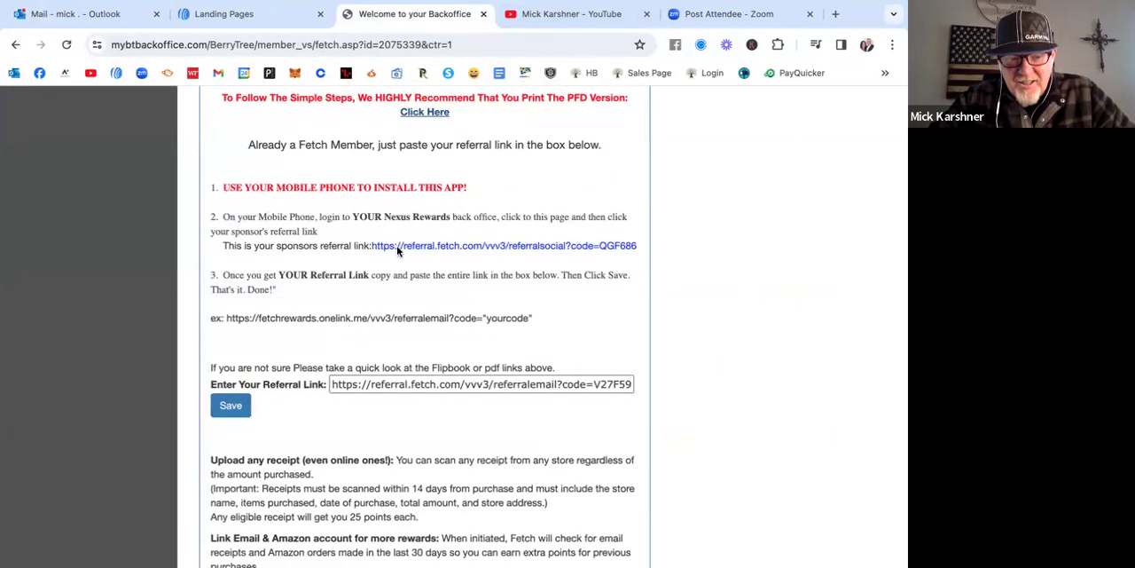
{"action": "left_click", "coordinate": [53, 165]}
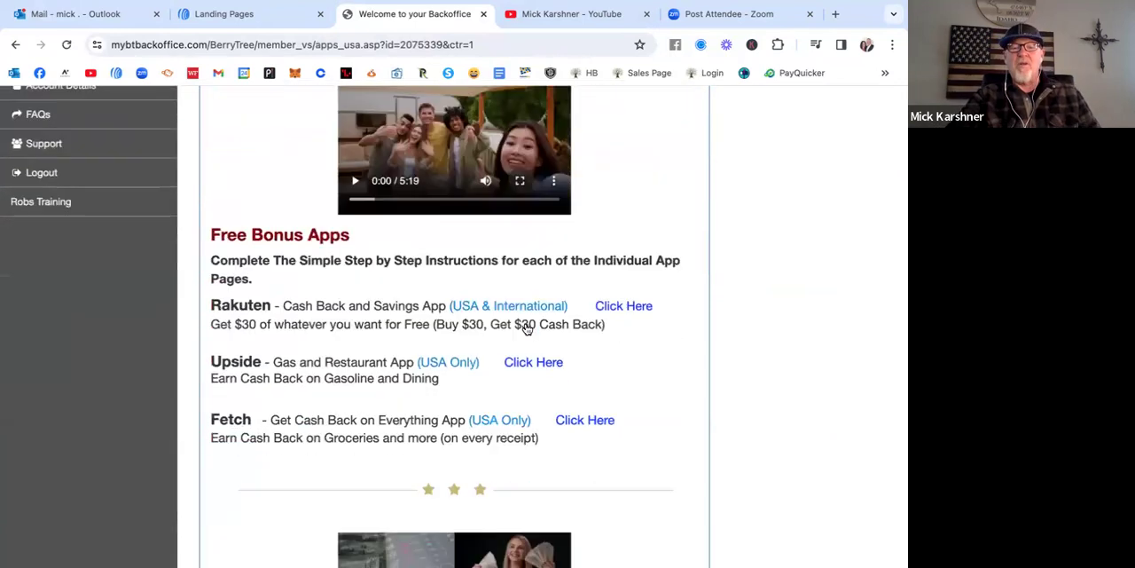
Bring the Exclusive Premium Member Apps section, Benefits Hub through Zoom Rewards, into view
{"action": "scroll", "scroll_direction": "down", "scroll_amount": 3}
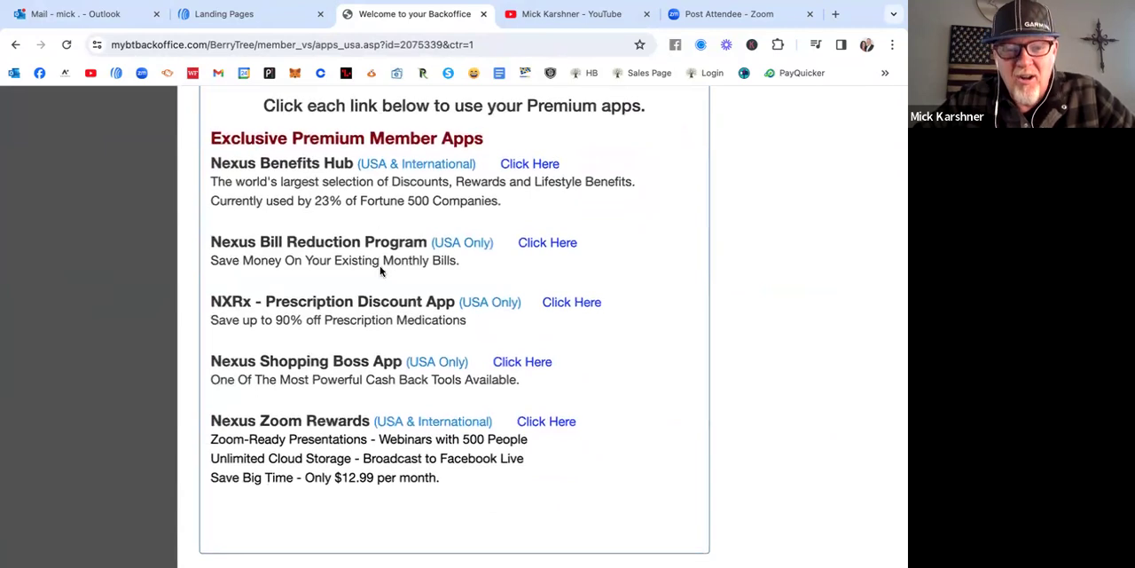
{"action": "mouse_move", "coordinate": [651, 457]}
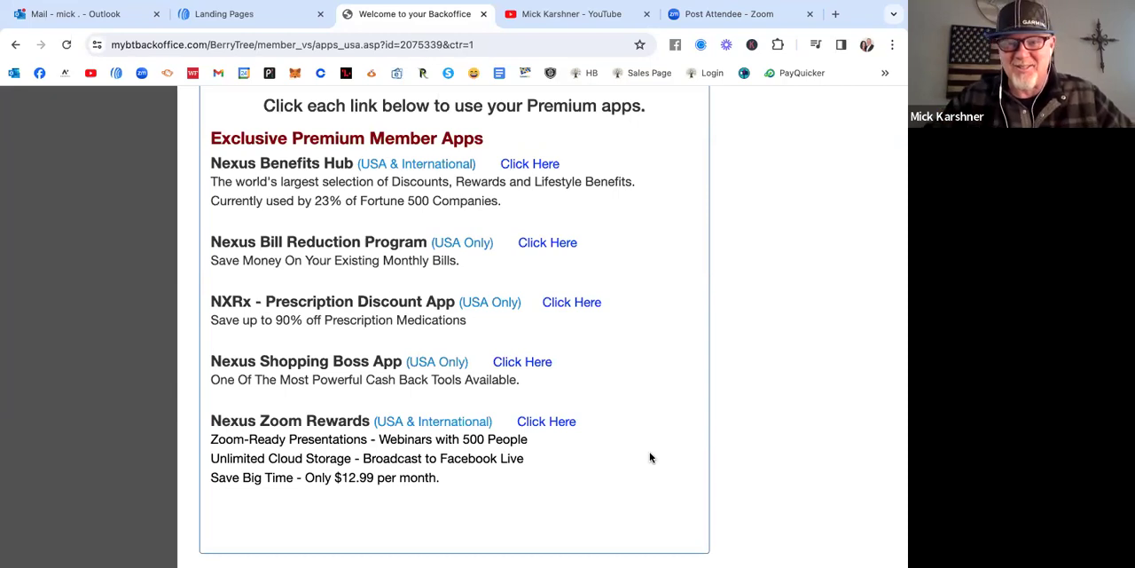
{"action": "mouse_move", "coordinate": [656, 335]}
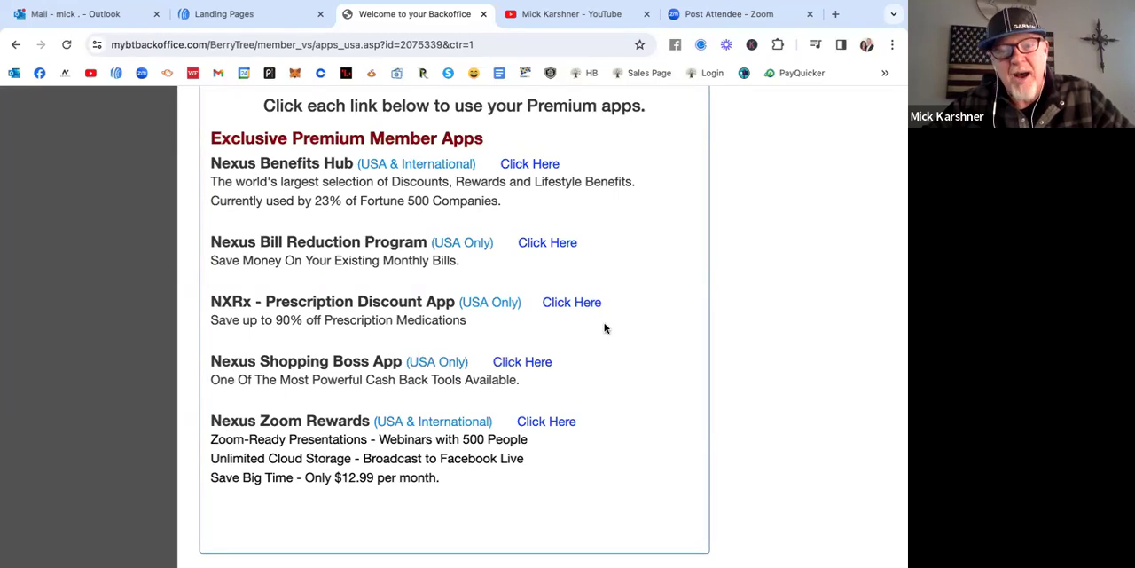
{"action": "mouse_move", "coordinate": [571, 302]}
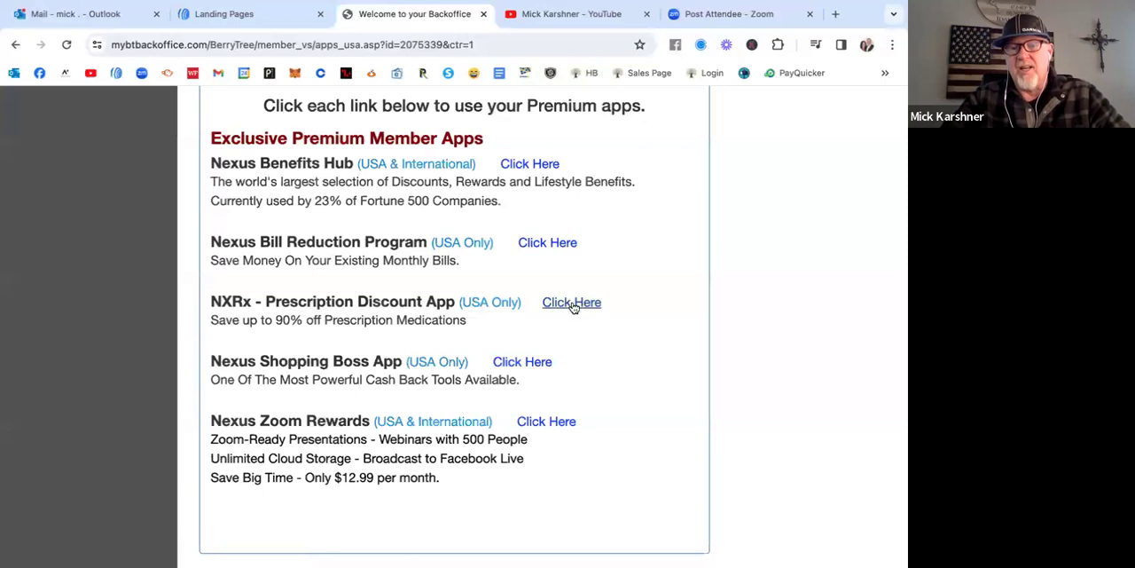
Open the NXRx Prescription Discount App page and review its setup instructions
{"action": "left_click", "coordinate": [572, 302]}
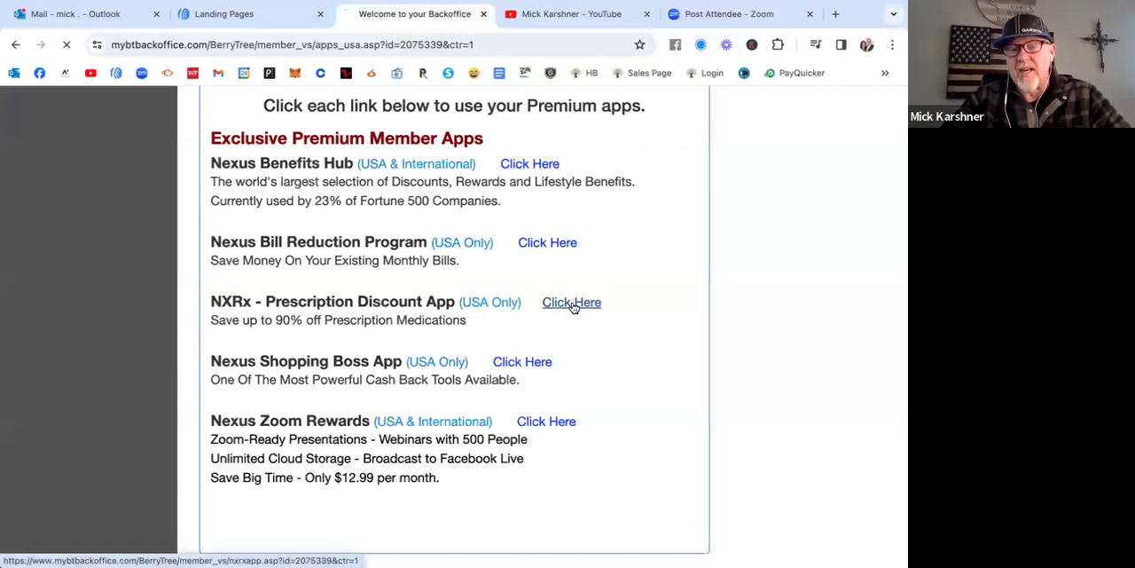
{"action": "left_click", "coordinate": [571, 302]}
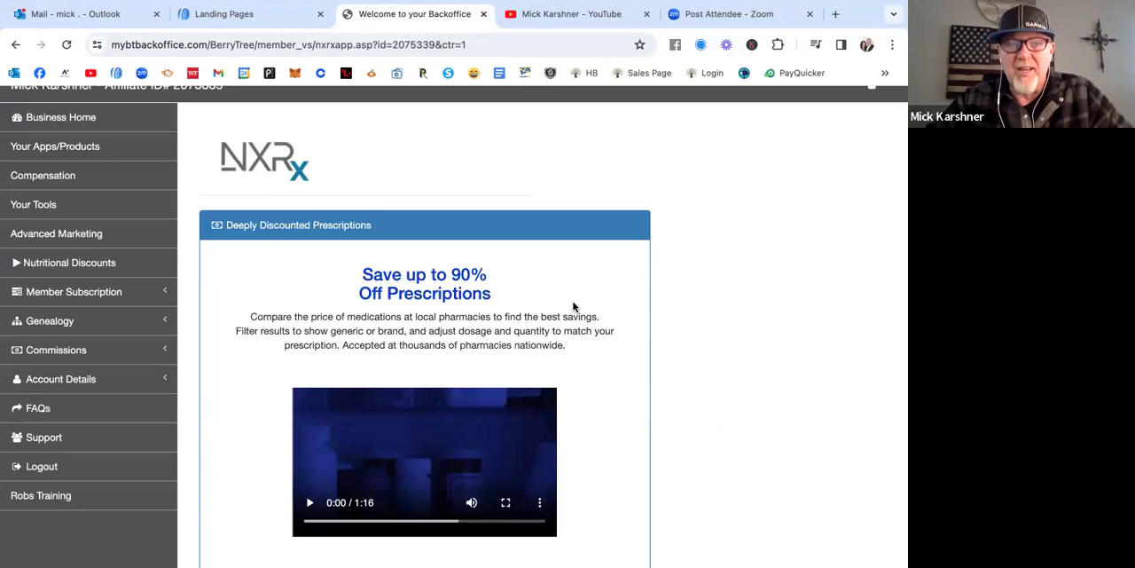
{"action": "scroll", "scroll_direction": "down", "scroll_amount": 3}
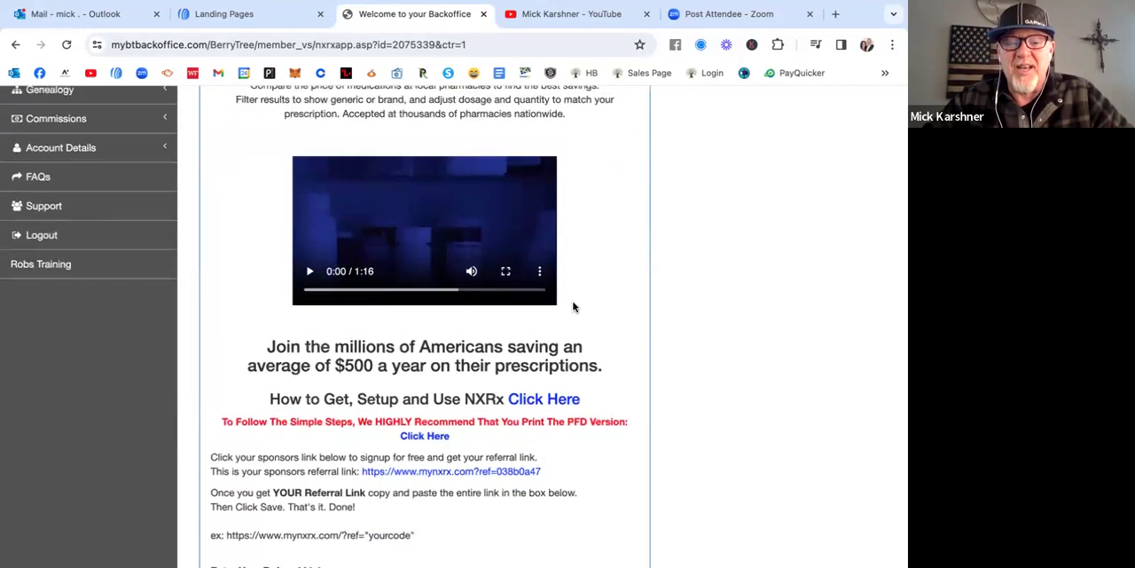
{"action": "scroll", "scroll_direction": "down", "scroll_amount": 3}
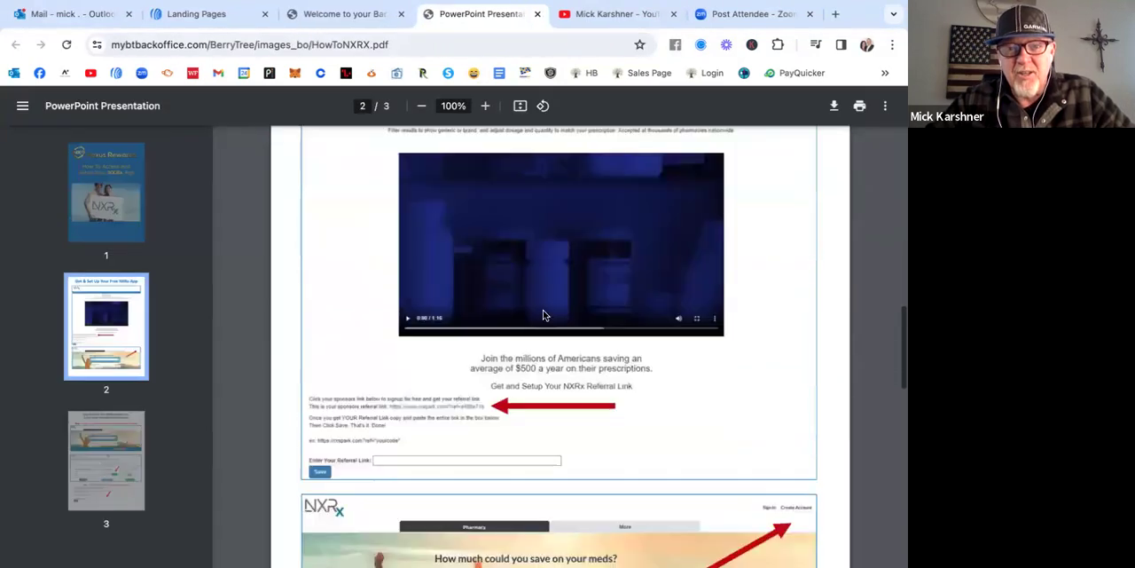
{"action": "scroll", "scroll_direction": "down", "scroll_amount": 3}
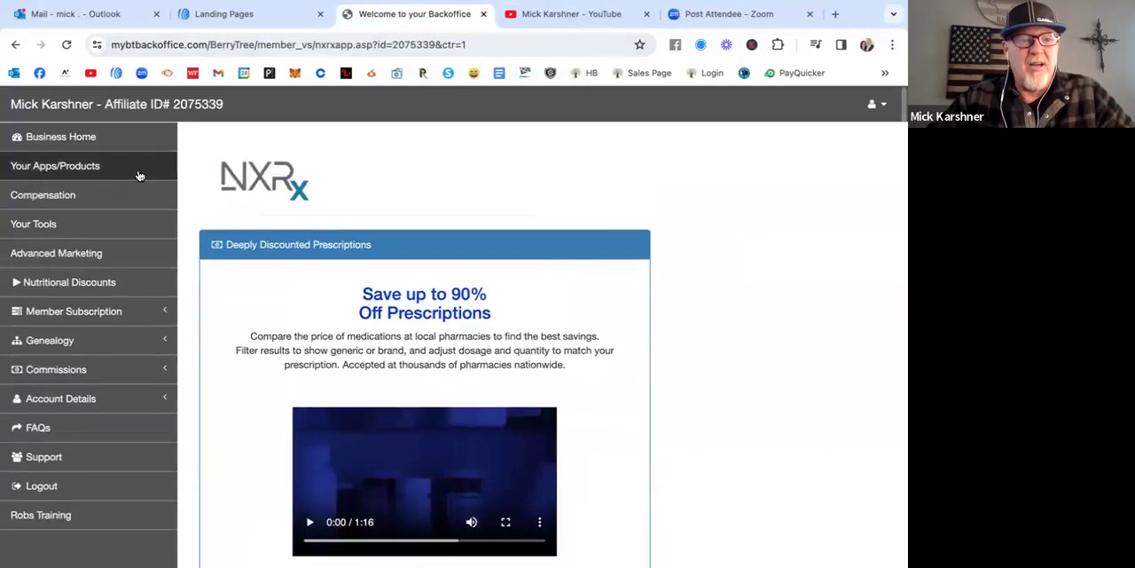
Return to Your Apps/Products and scroll back down to the premium member apps list
{"action": "left_click", "coordinate": [53, 166]}
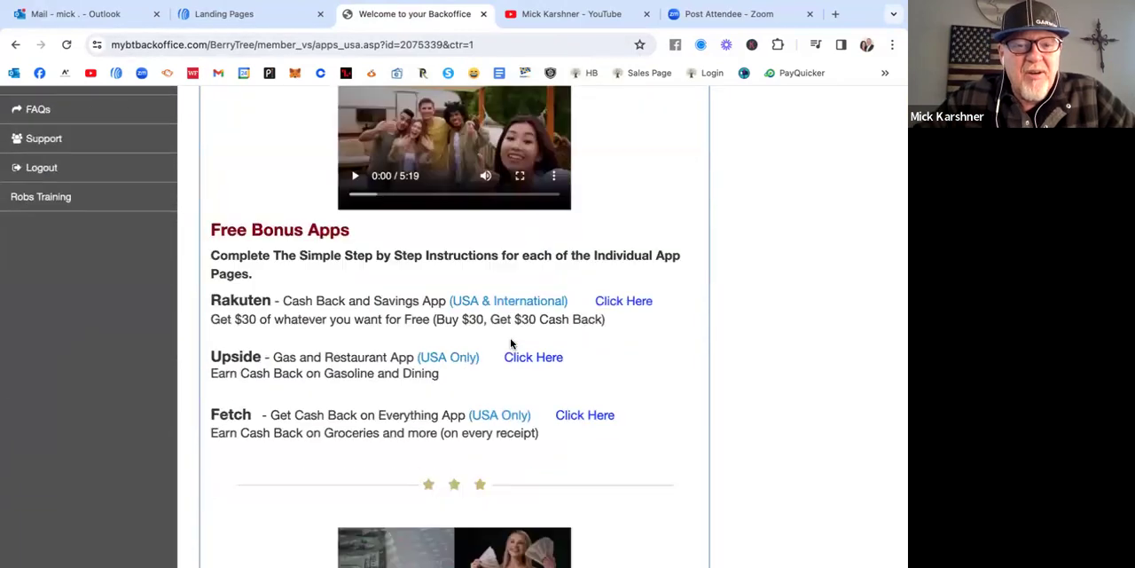
{"action": "scroll", "scroll_direction": "down", "scroll_amount": 3}
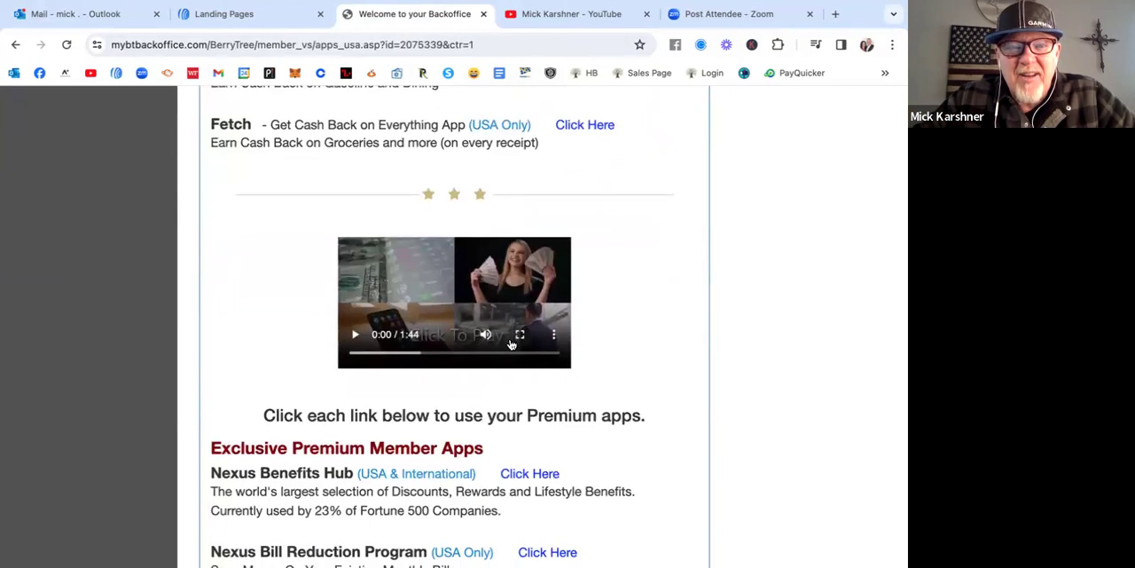
{"action": "scroll", "scroll_direction": "down", "scroll_amount": 3}
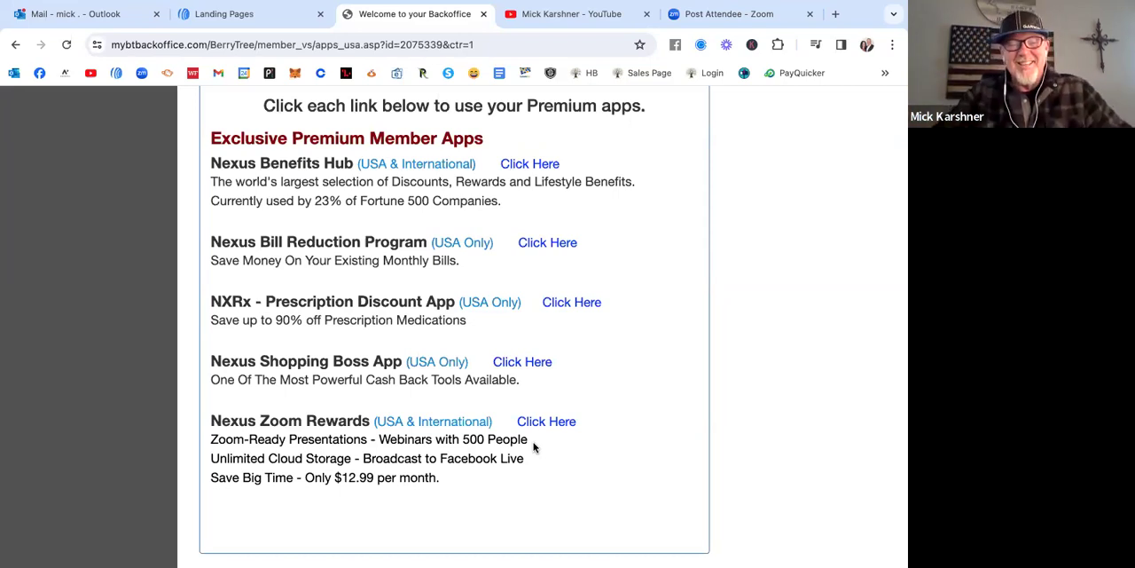
{"action": "mouse_move", "coordinate": [584, 362]}
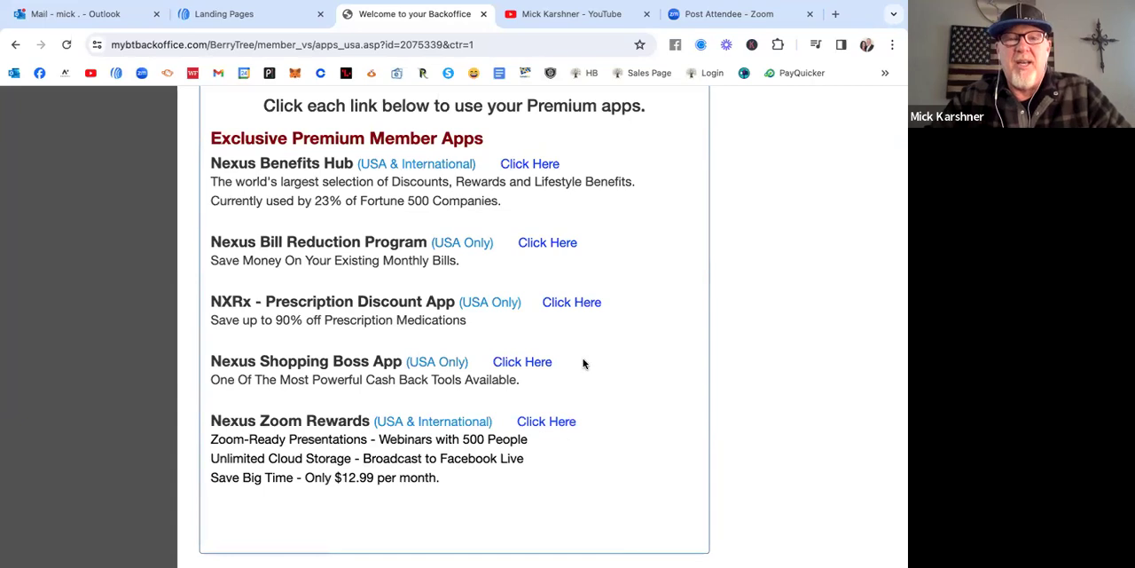
{"action": "mouse_move", "coordinate": [621, 345]}
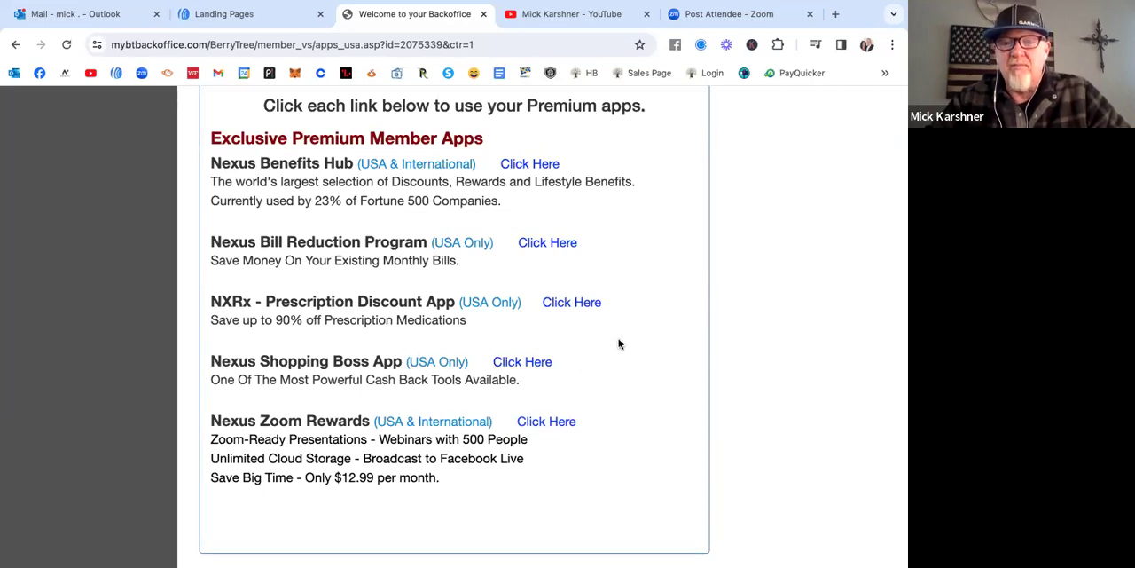
{"action": "mouse_move", "coordinate": [618, 387]}
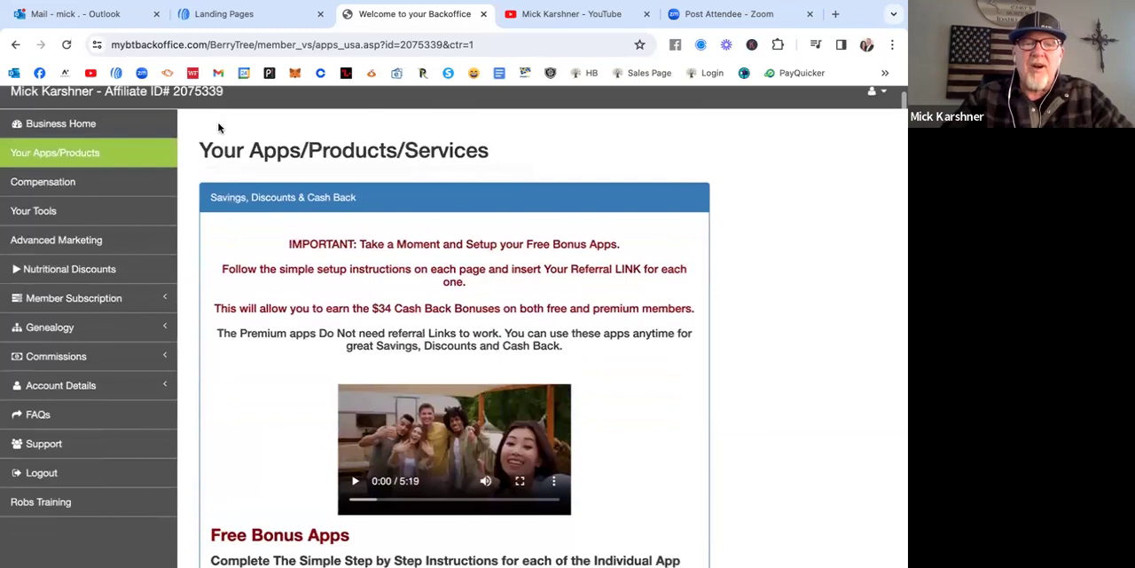
{"action": "scroll", "scroll_direction": "down", "scroll_amount": 3}
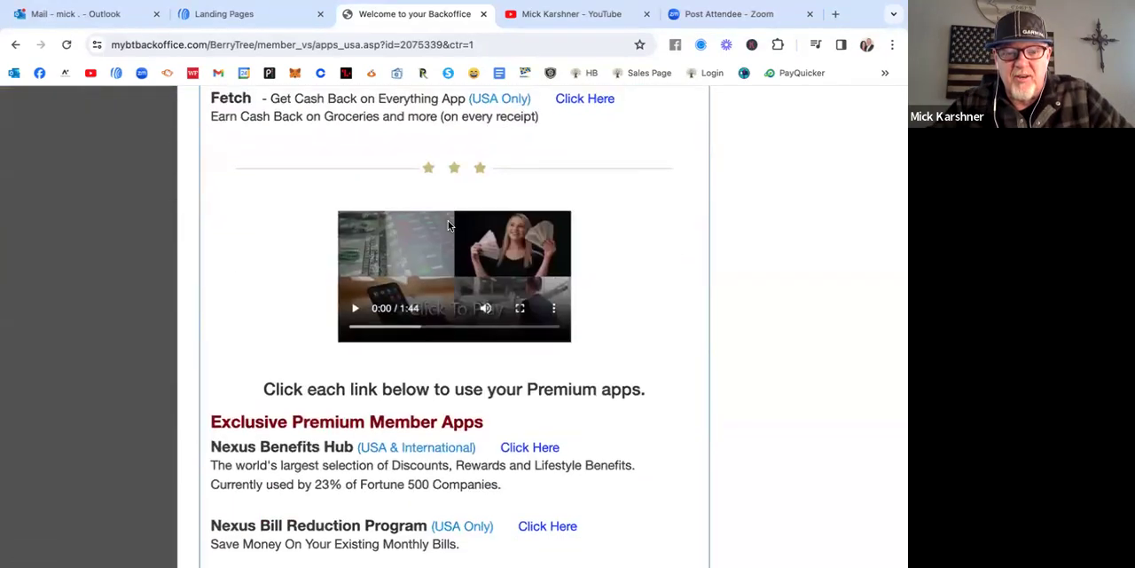
{"action": "left_click", "coordinate": [53, 165]}
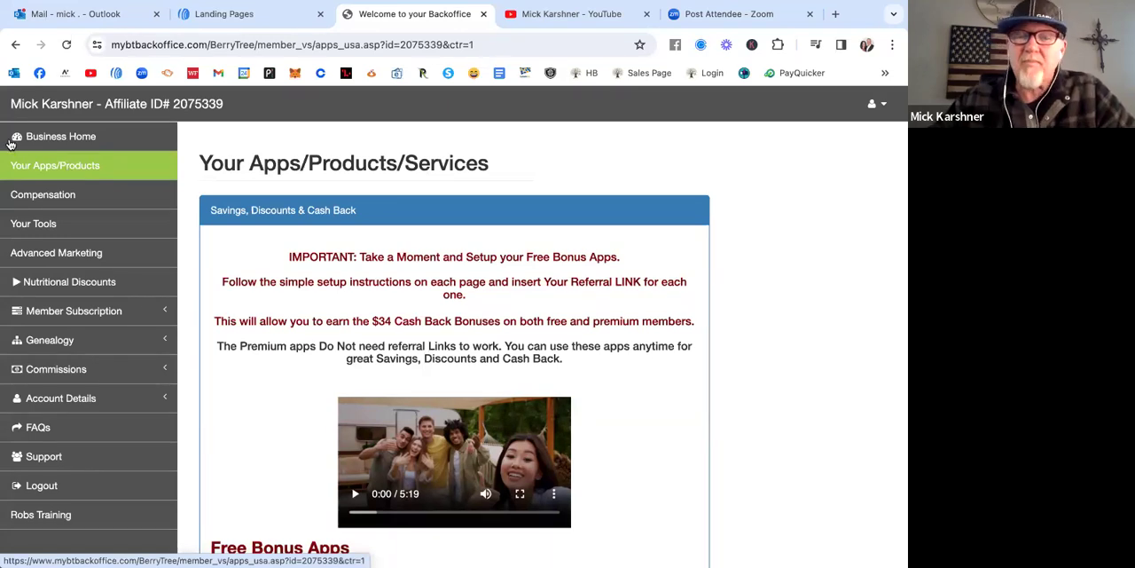
{"action": "left_click", "coordinate": [61, 135]}
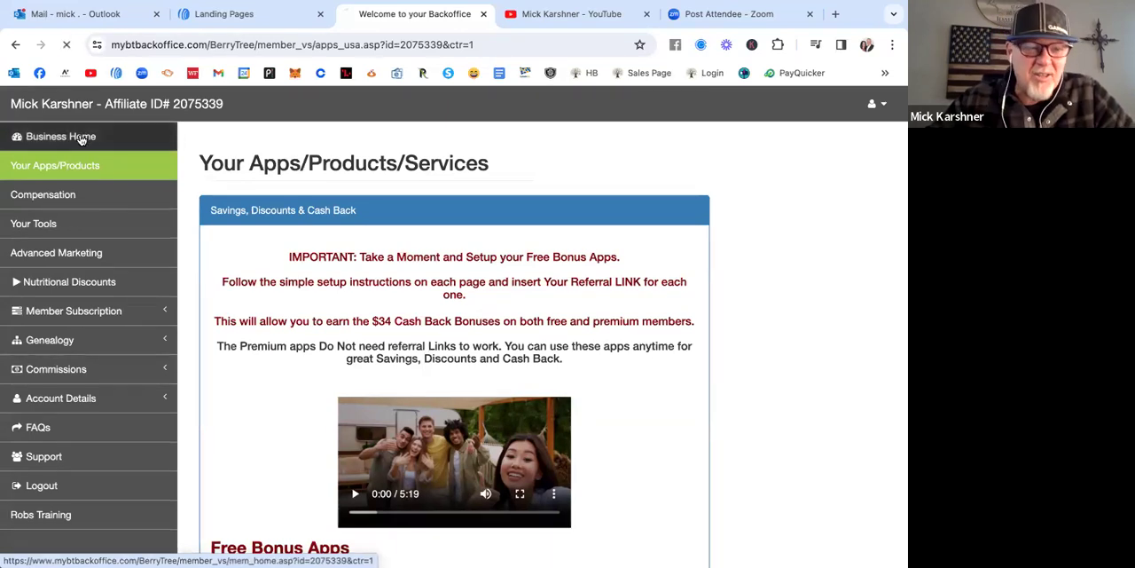
Open Business Home showing member counts, the welcome video and referral site links
{"action": "left_click", "coordinate": [60, 135]}
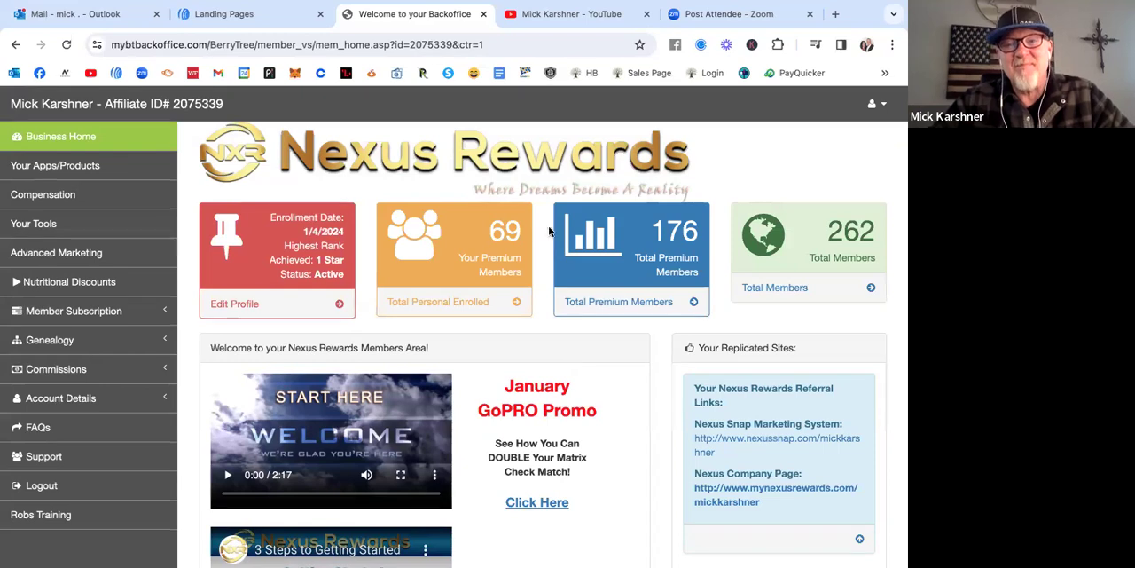
{"action": "mouse_move", "coordinate": [610, 358]}
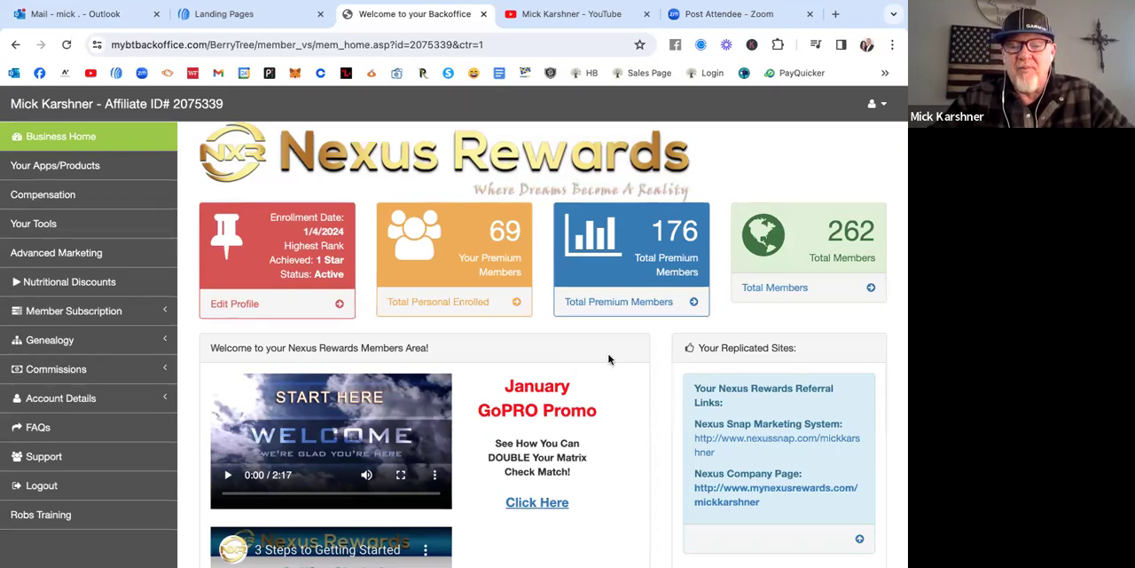
{"action": "mouse_move", "coordinate": [571, 559]}
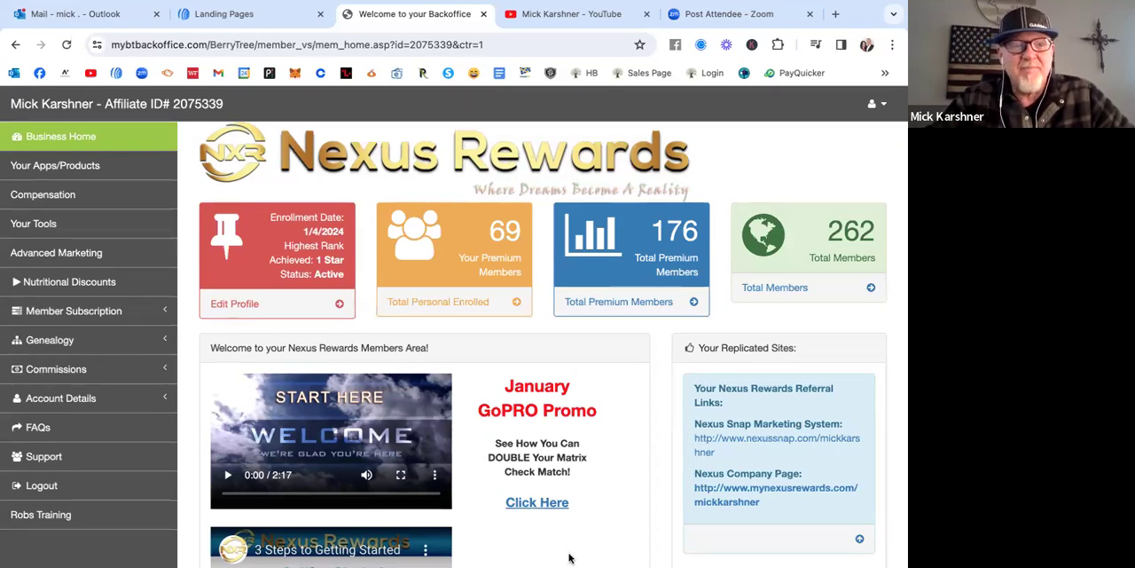